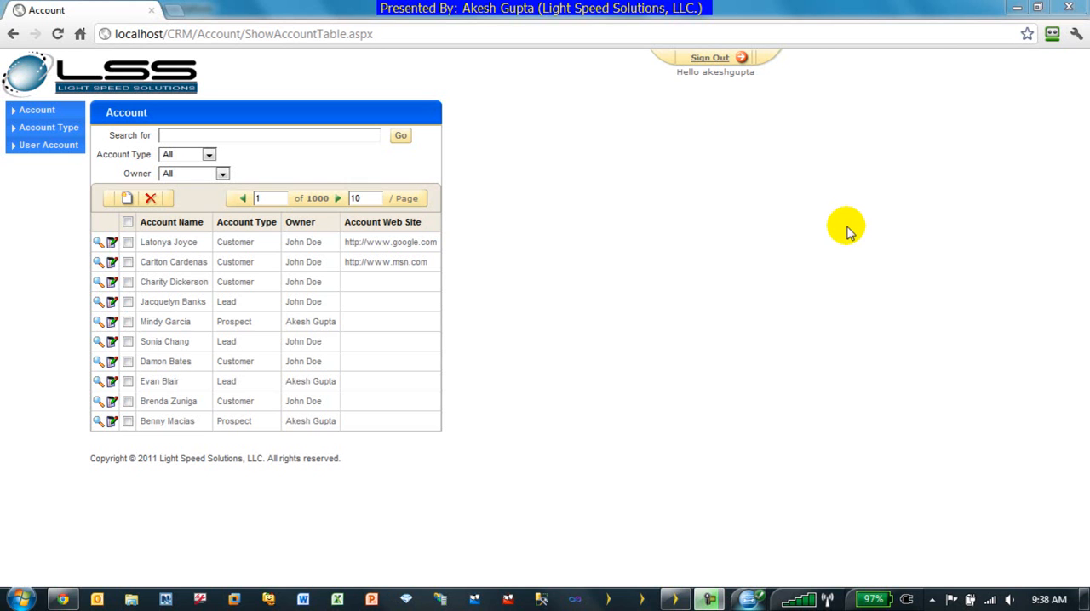
{"action": "mouse_move", "coordinate": [327, 246]}
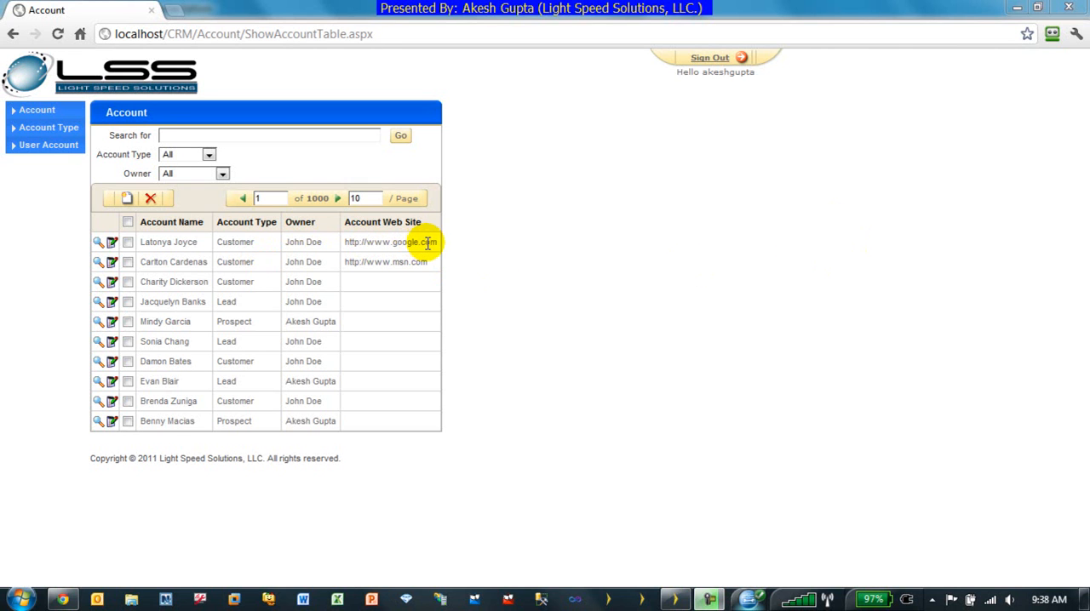
{"action": "mouse_move", "coordinate": [424, 257]}
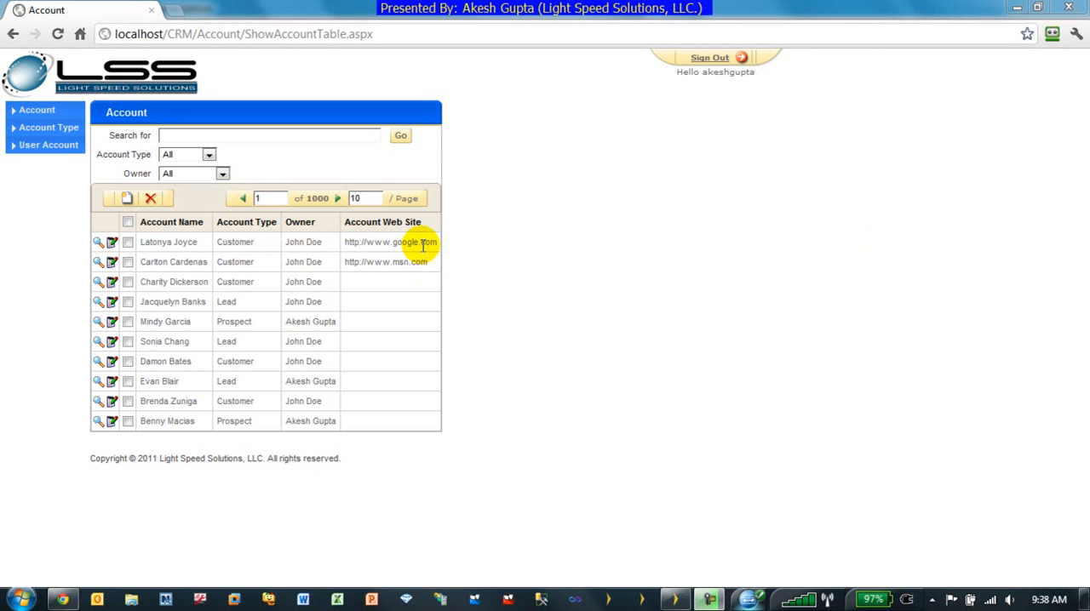
{"action": "mouse_move", "coordinate": [423, 246]}
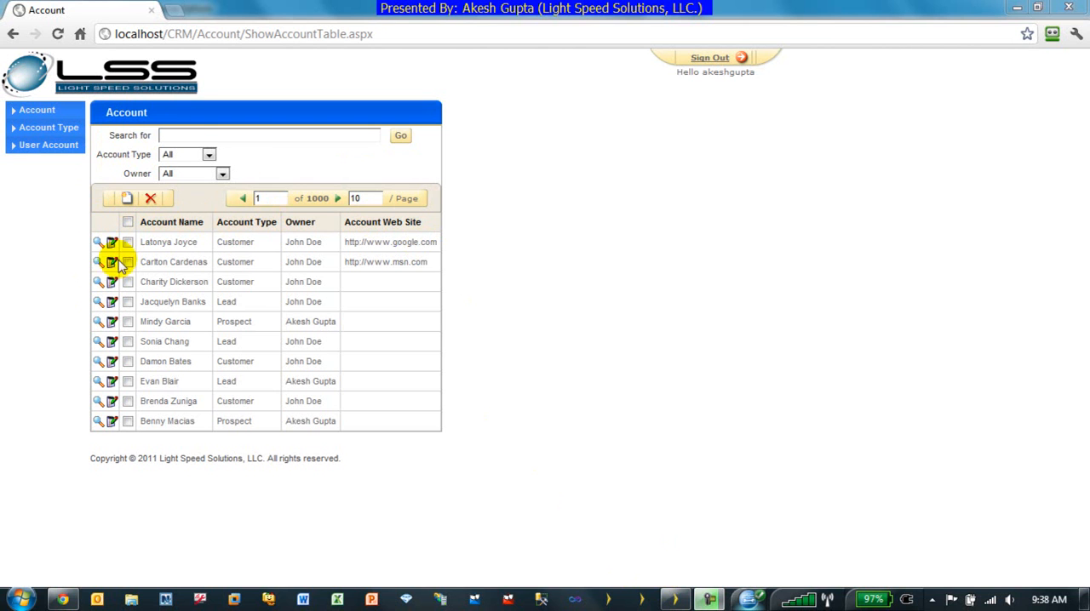
Check the first account's edit form in the CRM app and leave without saving
{"action": "left_click", "coordinate": [113, 242]}
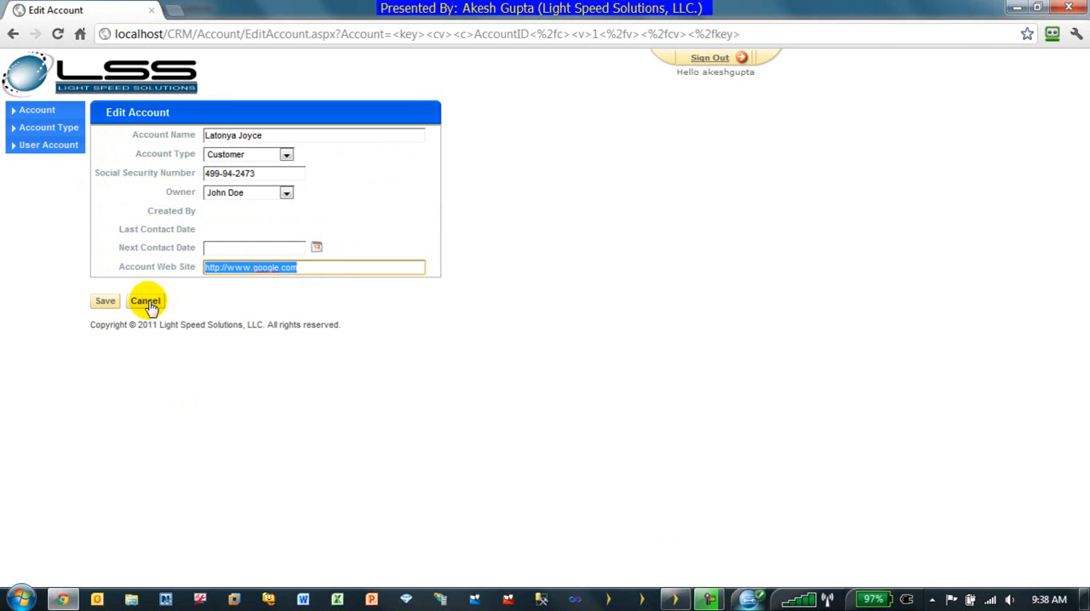
{"action": "left_click", "coordinate": [144, 299]}
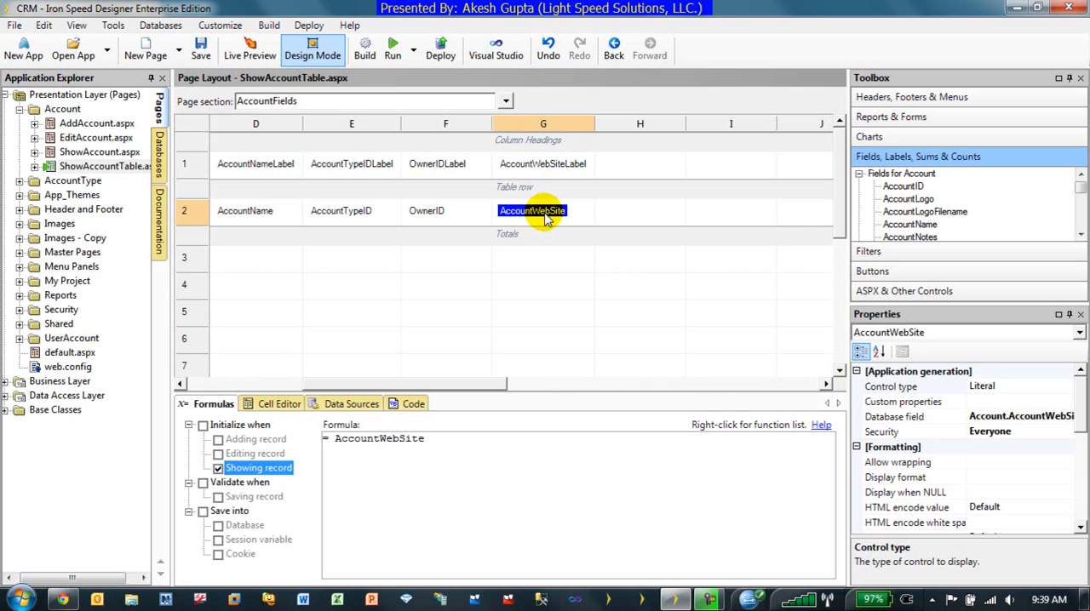
{"action": "mouse_move", "coordinate": [514, 252]}
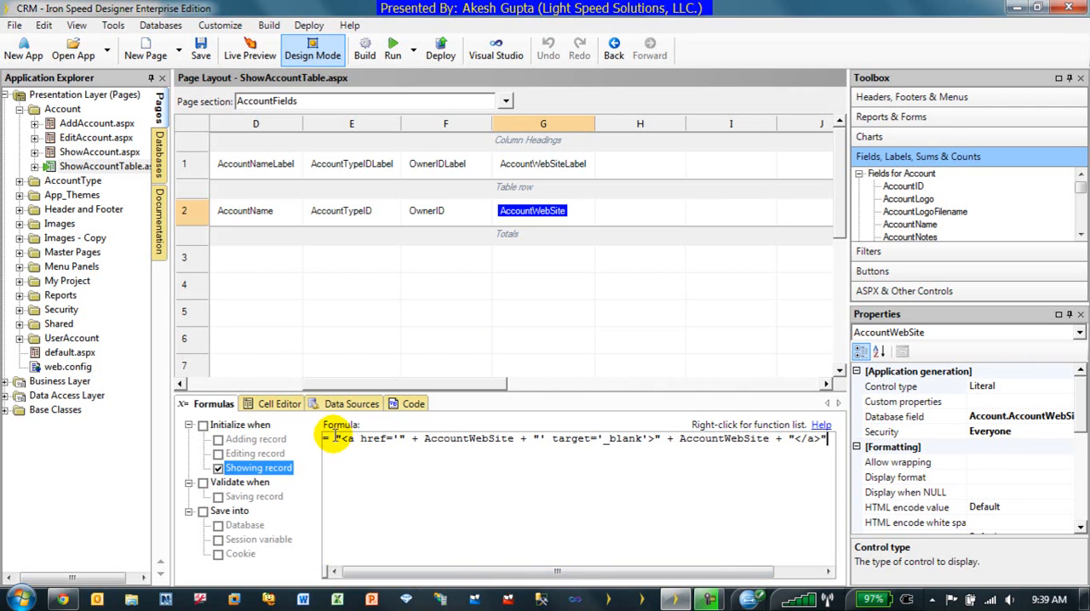
Review the AccountWebSite link formula: the field value, target='_blank', and the closing anchor tag
{"action": "left_click", "coordinate": [333, 437]}
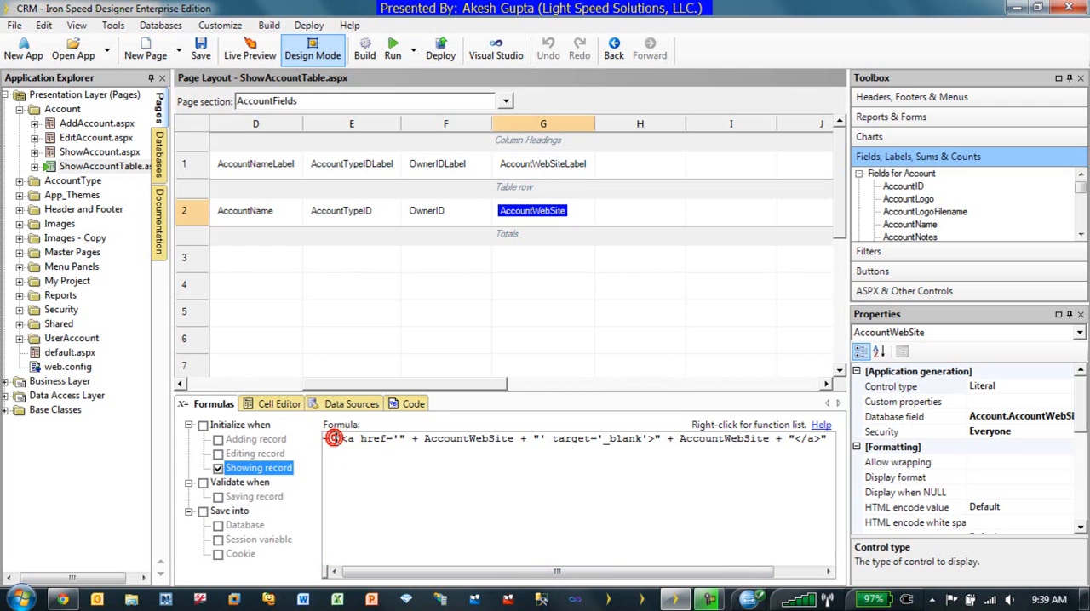
{"action": "double_click", "coordinate": [372, 439]}
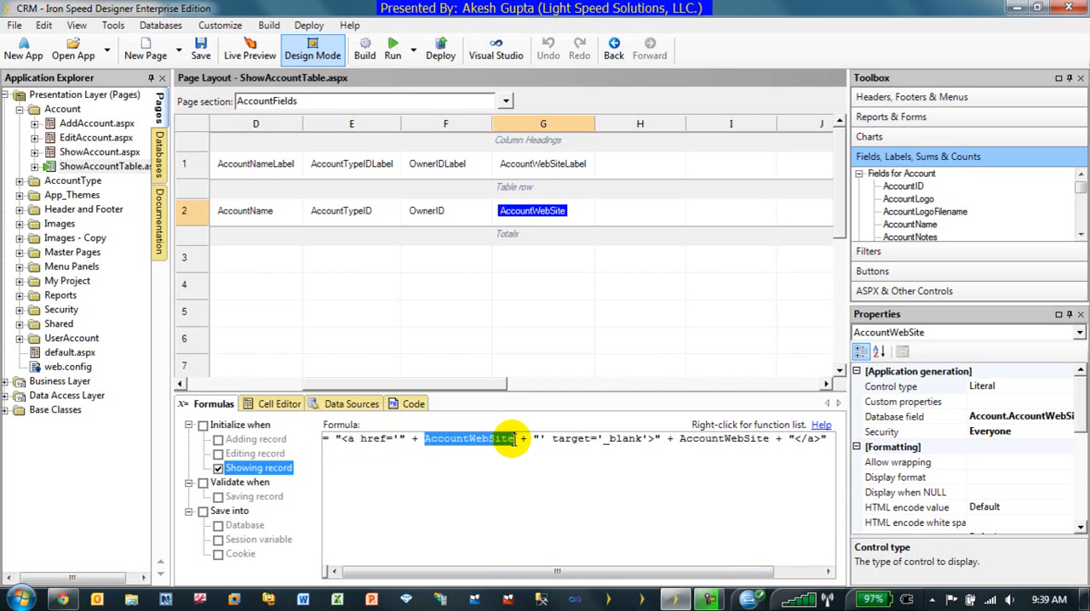
{"action": "mouse_move", "coordinate": [515, 444]}
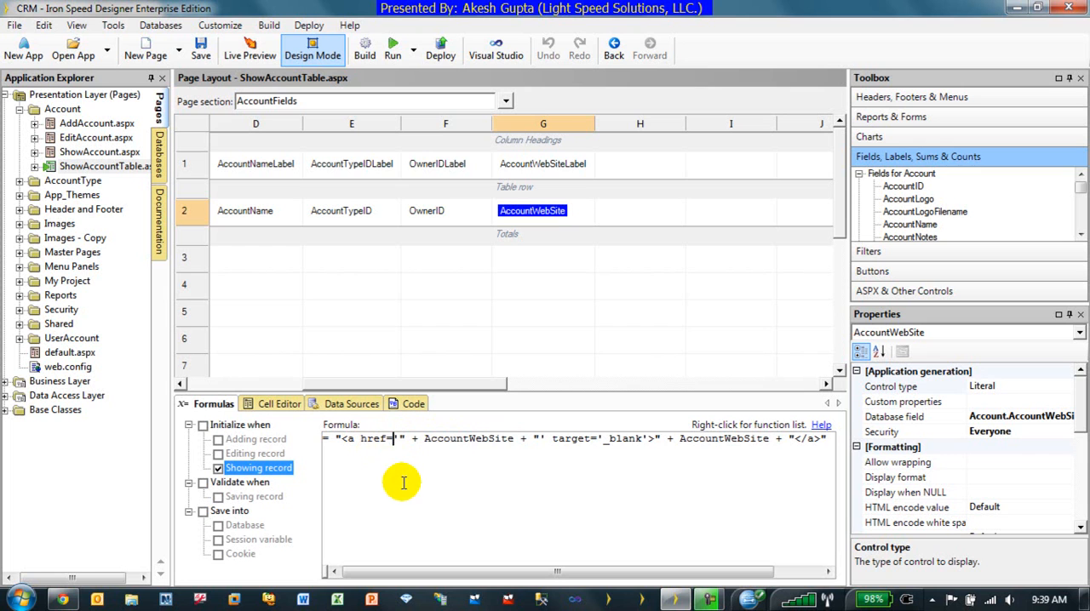
{"action": "mouse_move", "coordinate": [417, 470]}
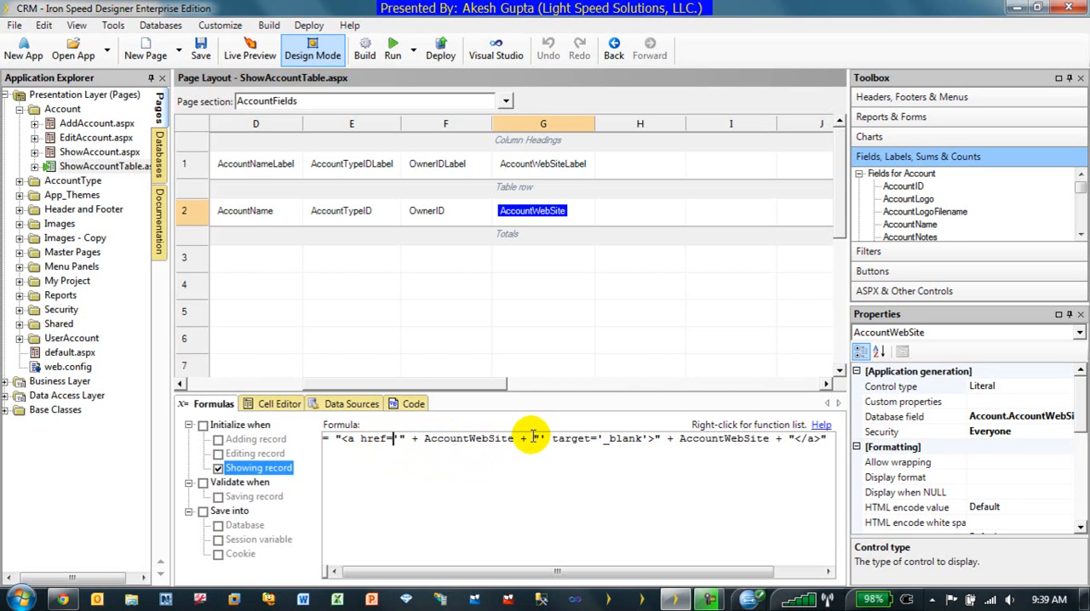
{"action": "left_click_drag", "start_coordinate": [532, 440], "coordinate": [655, 440]}
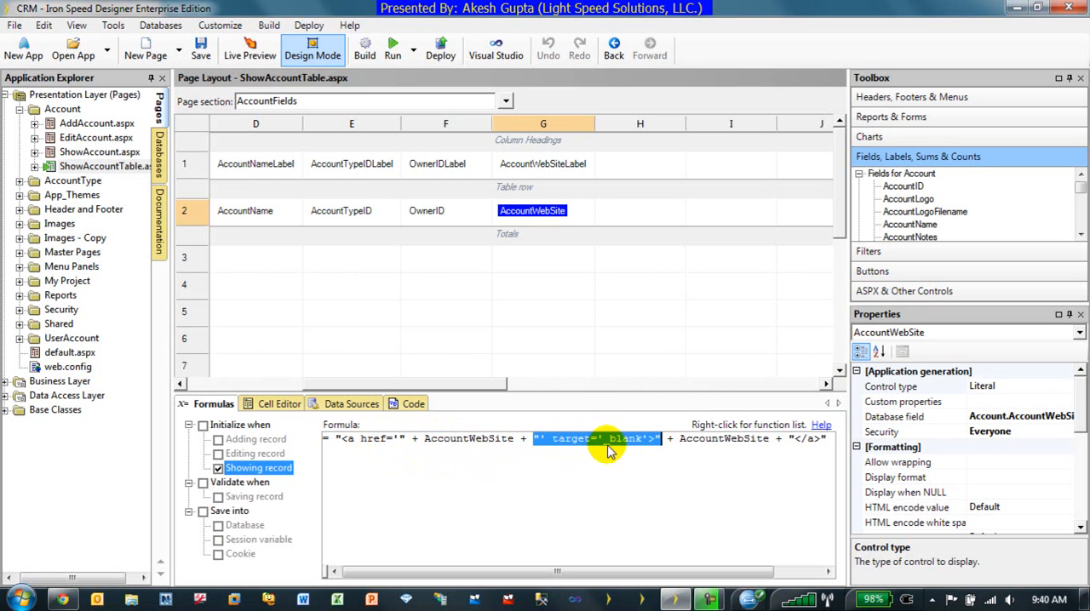
{"action": "mouse_move", "coordinate": [644, 449]}
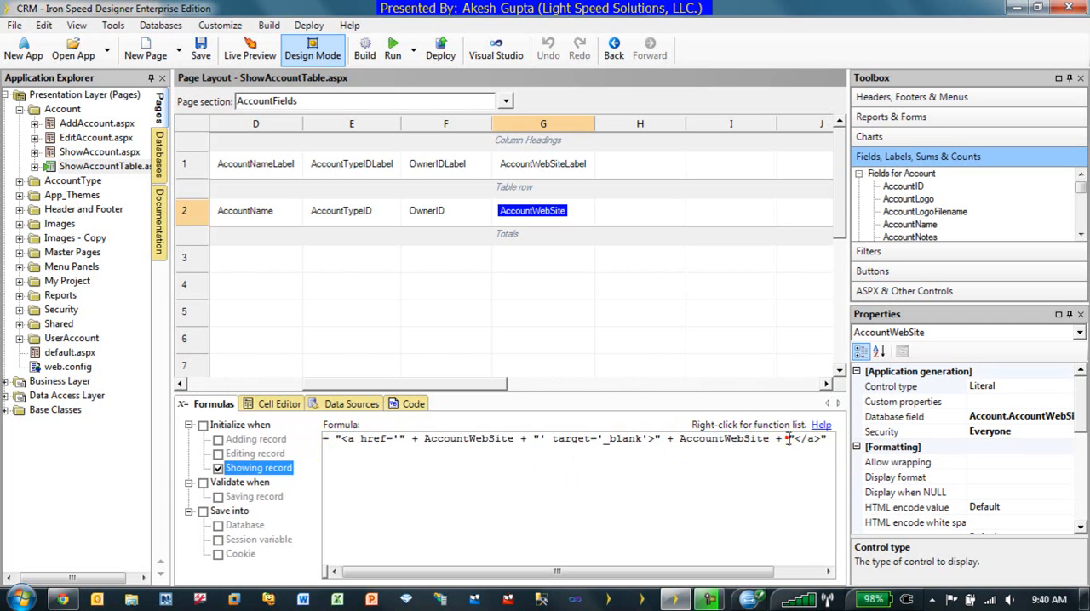
{"action": "left_click_drag", "start_coordinate": [528, 572], "coordinate": [651, 572]}
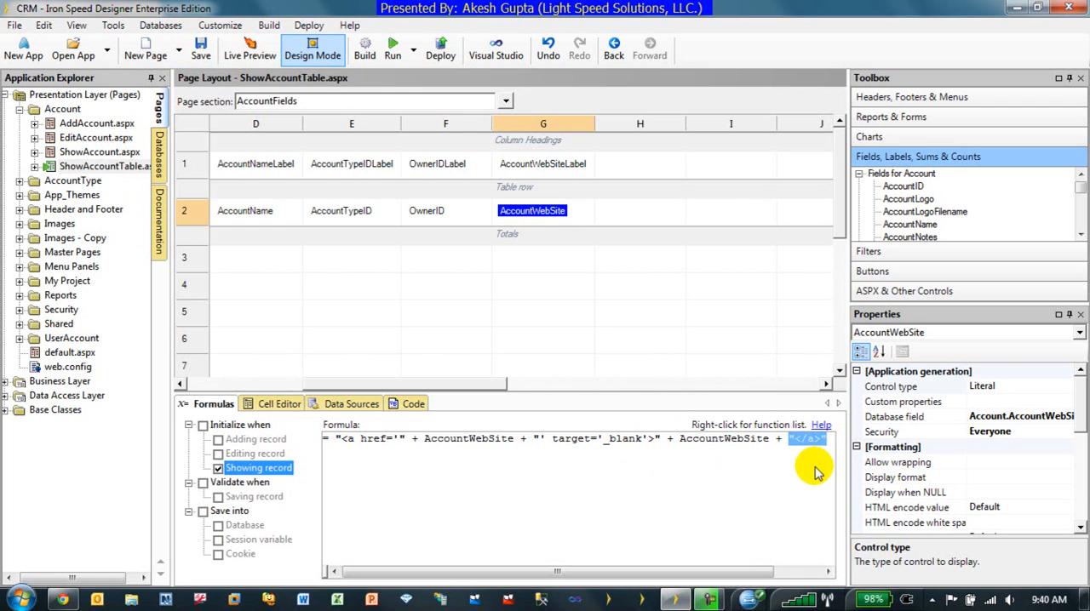
{"action": "mouse_move", "coordinate": [364, 48]}
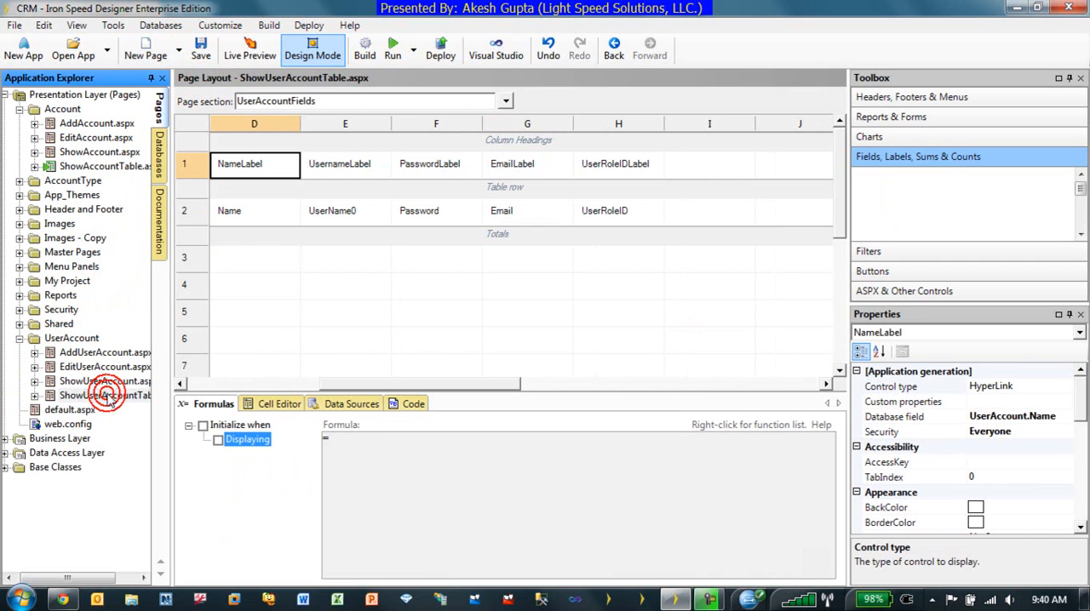
Make the Email field's formula a mailto: link to the user's address
{"action": "left_click", "coordinate": [500, 211]}
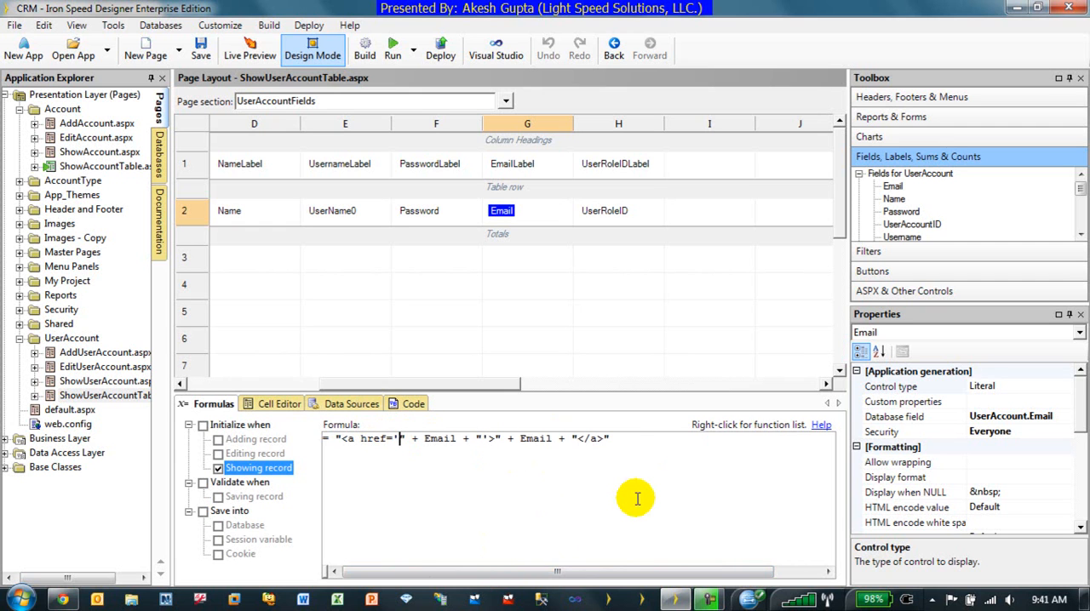
{"action": "type", "text": "mailto:"}
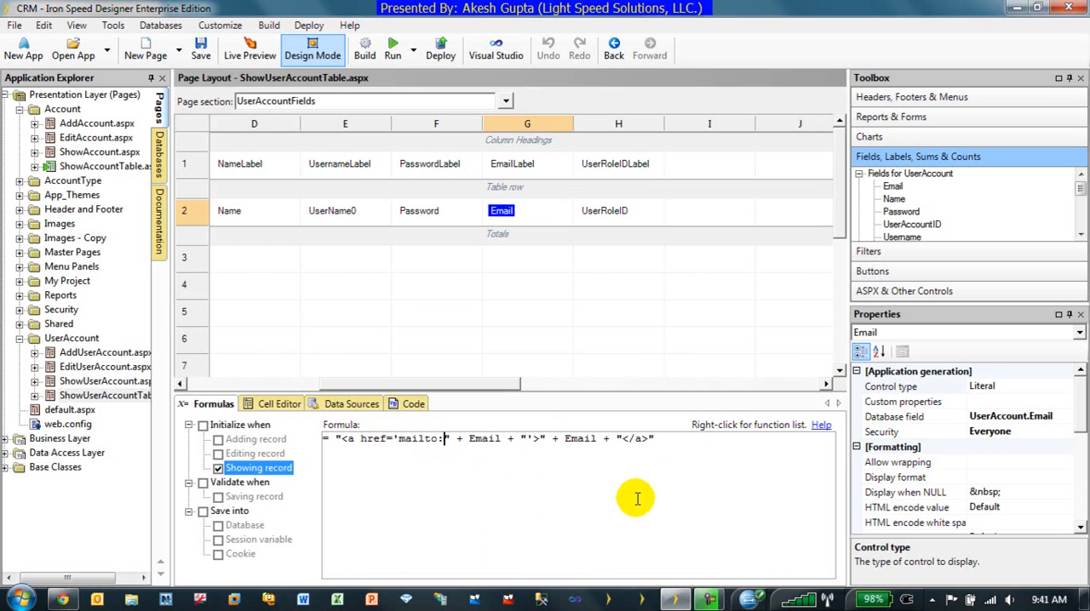
{"action": "mouse_move", "coordinate": [443, 441]}
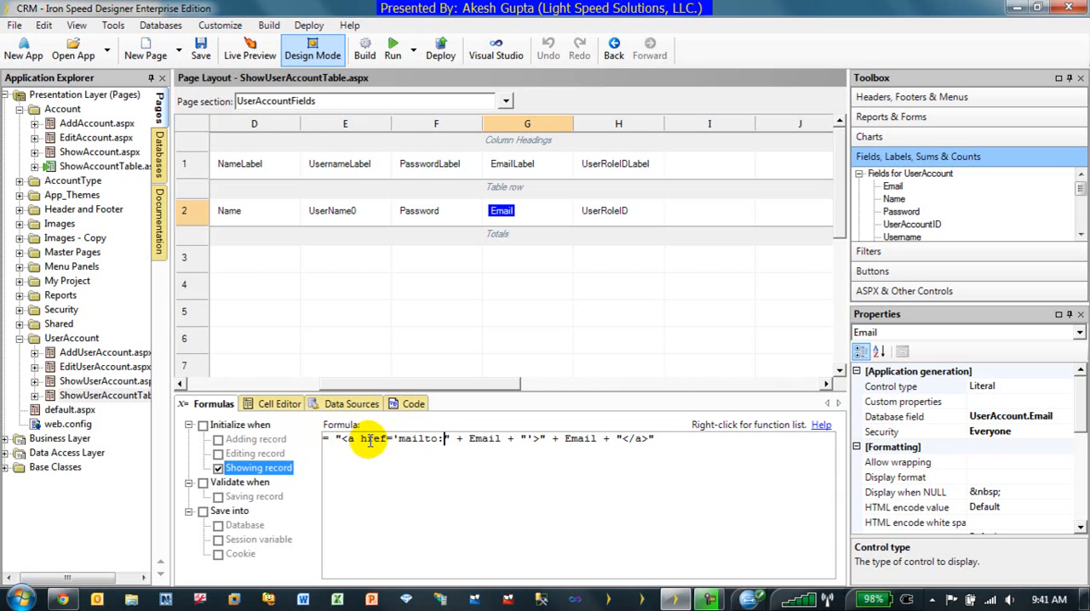
{"action": "mouse_move", "coordinate": [507, 439]}
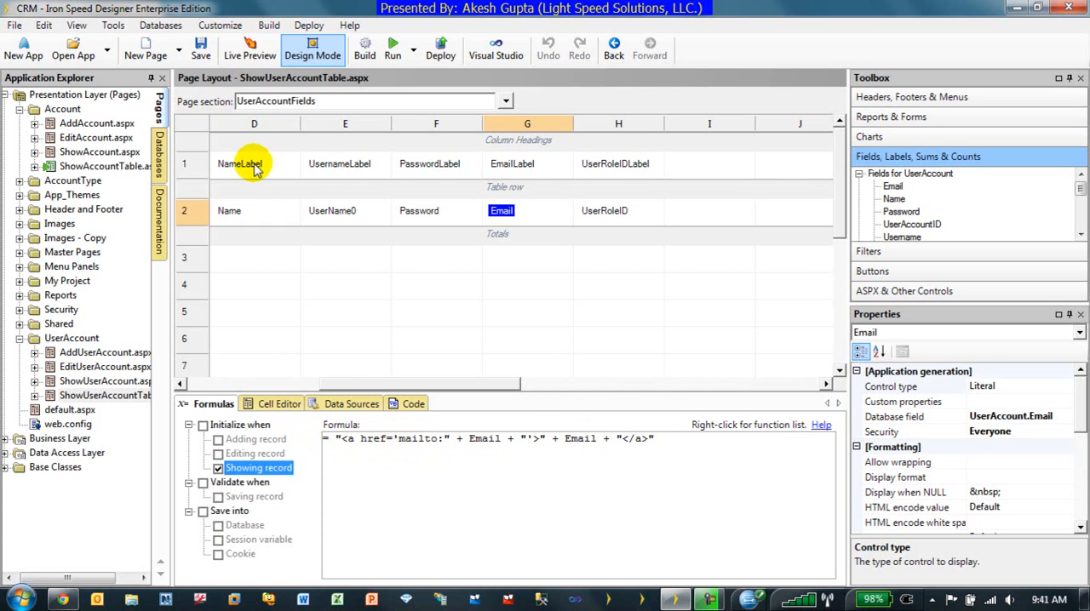
Save the formula changes and regenerate the application, dismissing the generation summary
{"action": "left_click", "coordinate": [201, 43]}
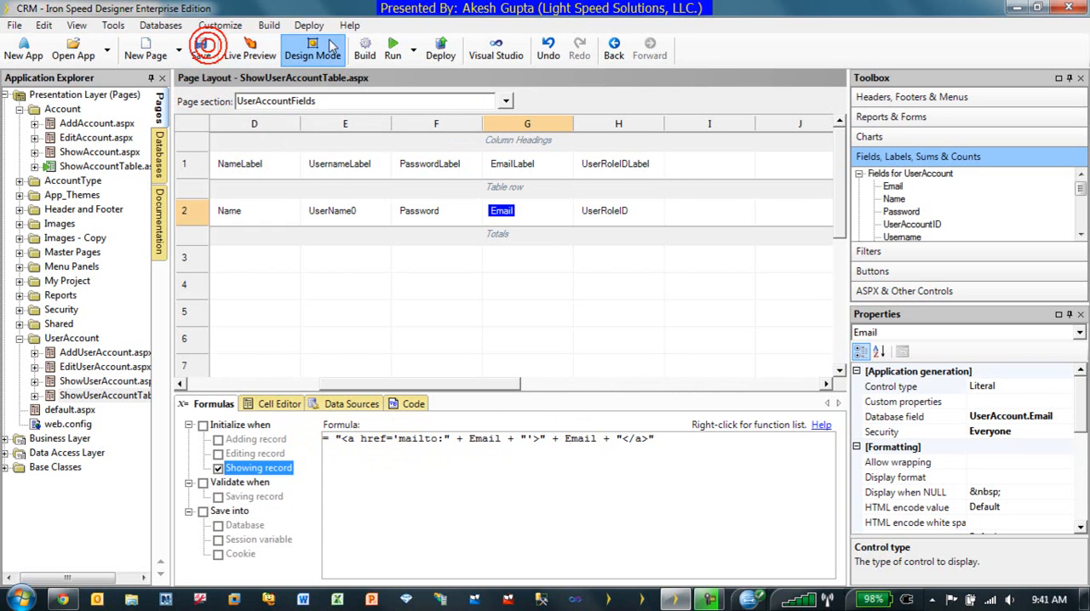
{"action": "left_click", "coordinate": [201, 47]}
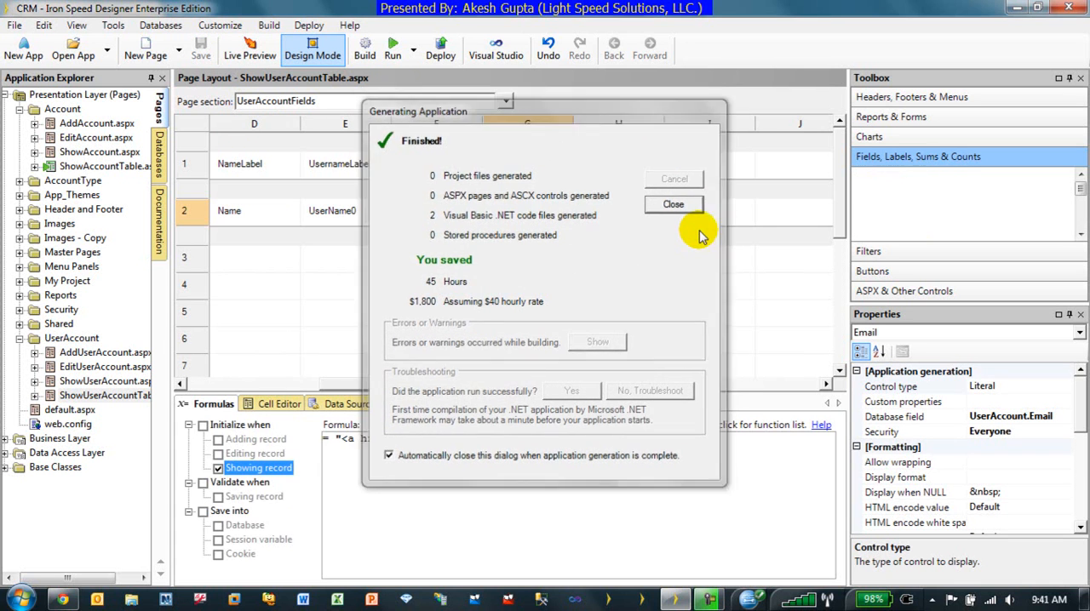
{"action": "left_click", "coordinate": [673, 205]}
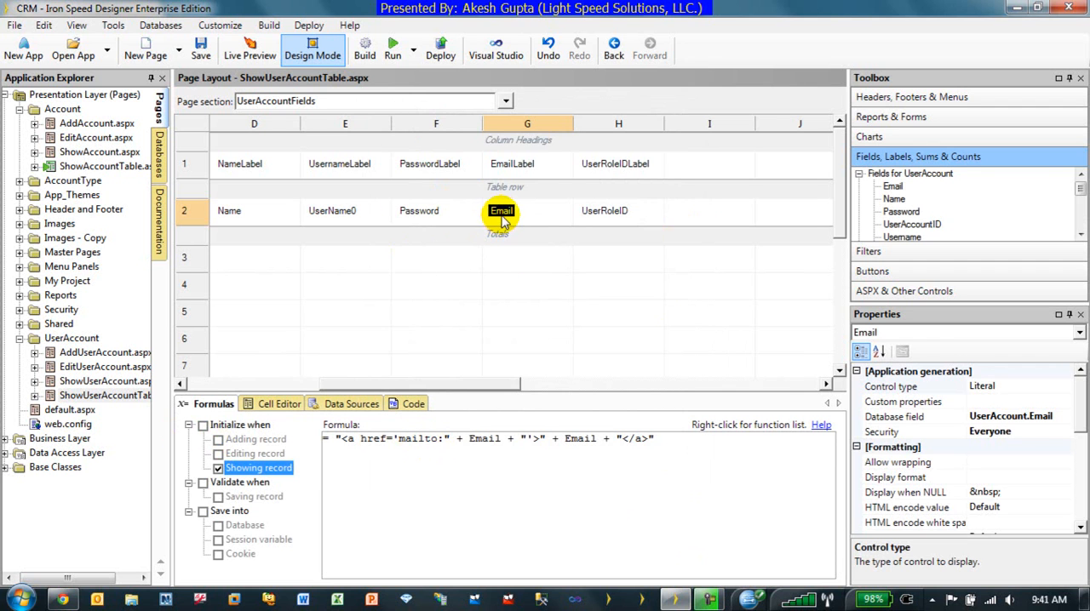
Recheck the website and Email link formulas on both table pages, then save and rebuild again
{"action": "left_click", "coordinate": [105, 167]}
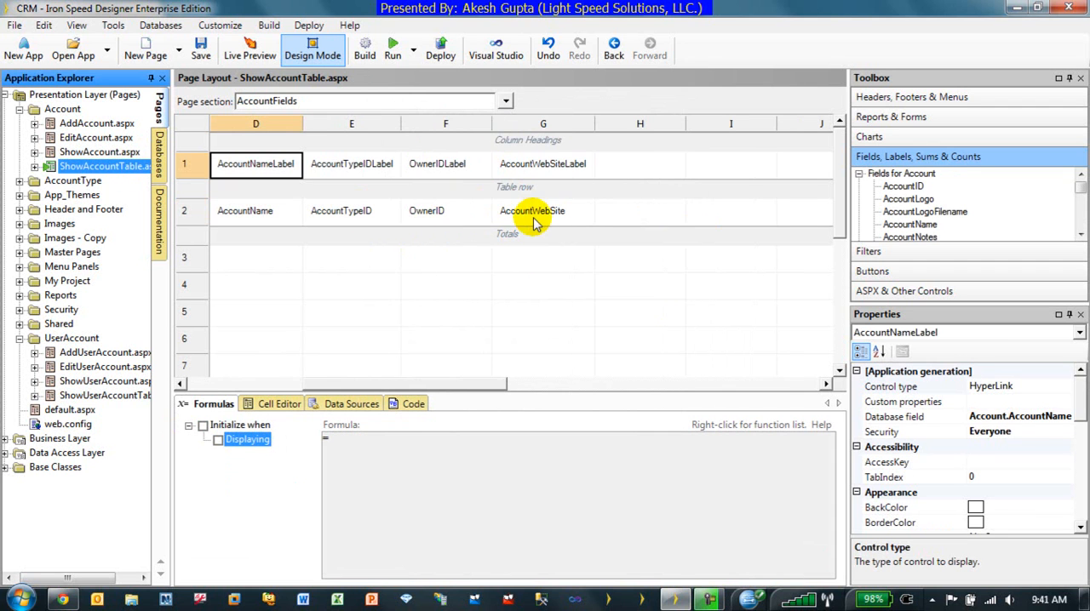
{"action": "left_click", "coordinate": [531, 211]}
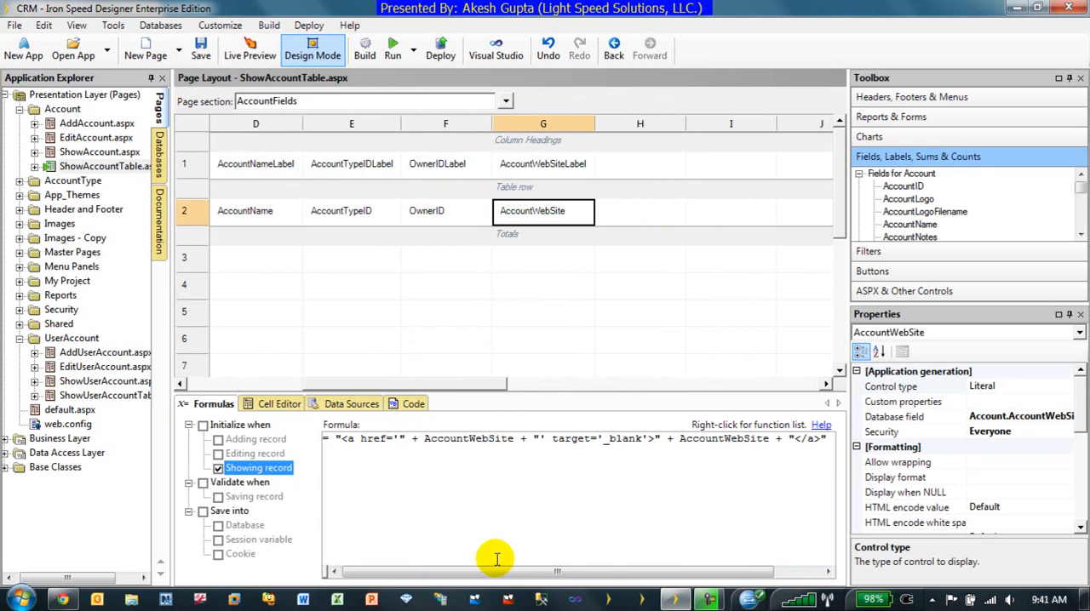
{"action": "left_click", "coordinate": [105, 395]}
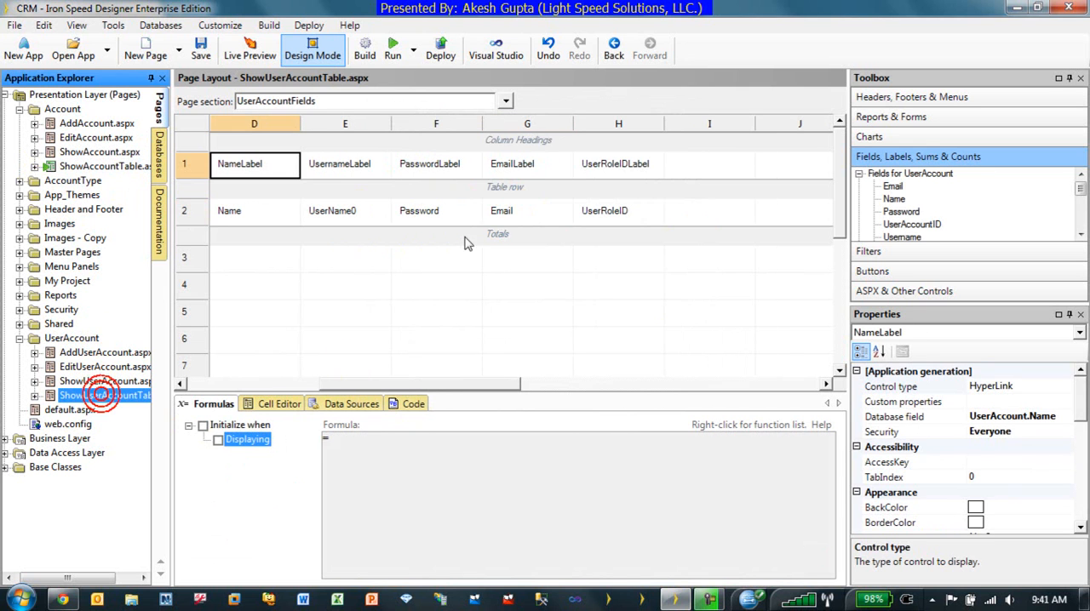
{"action": "left_click", "coordinate": [500, 211]}
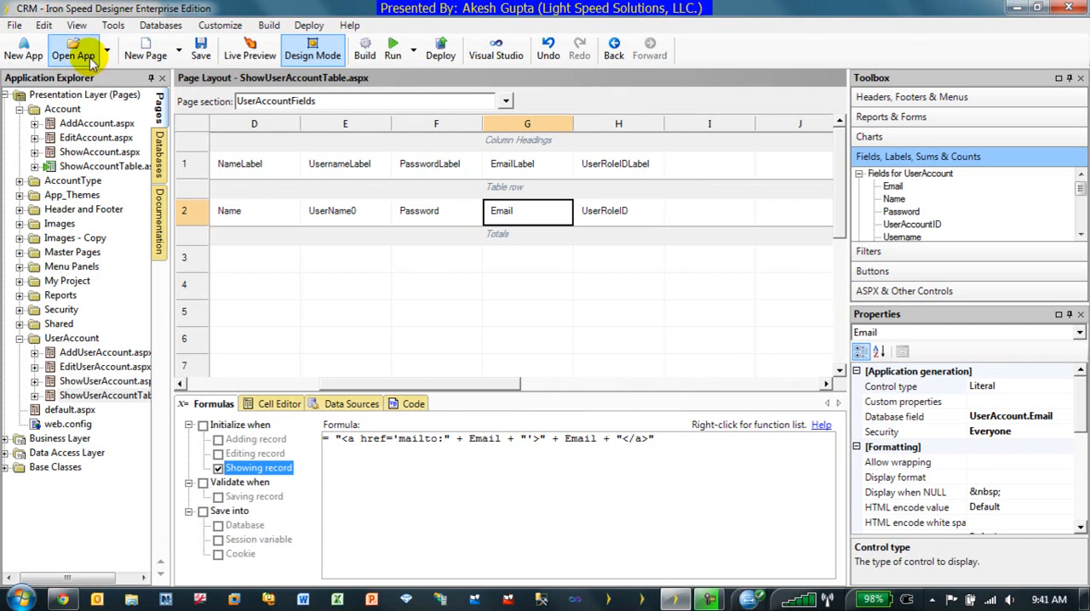
{"action": "left_click", "coordinate": [364, 48]}
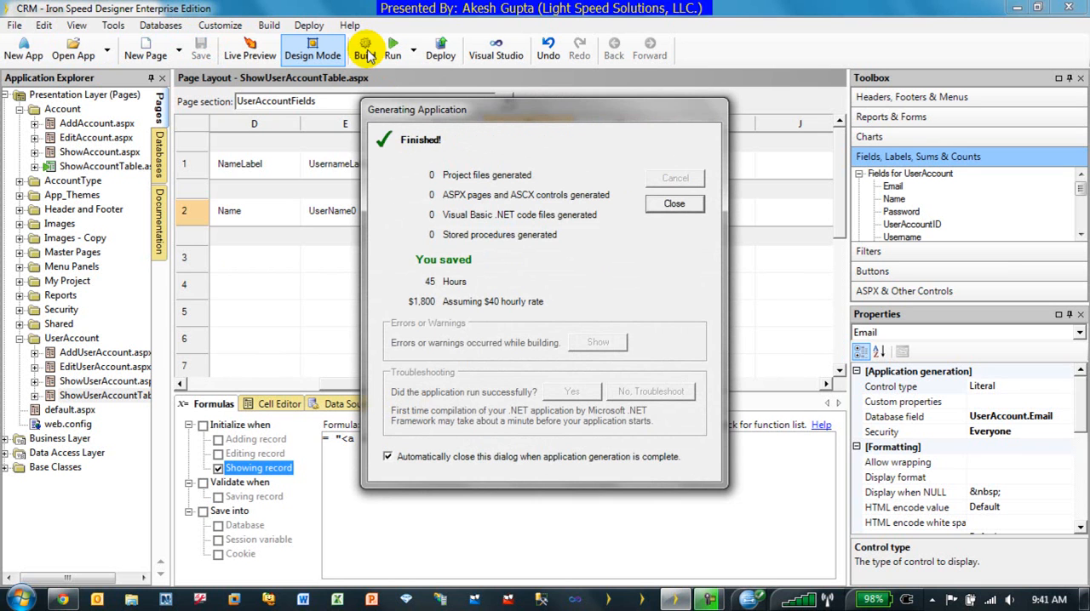
{"action": "left_click", "coordinate": [675, 204]}
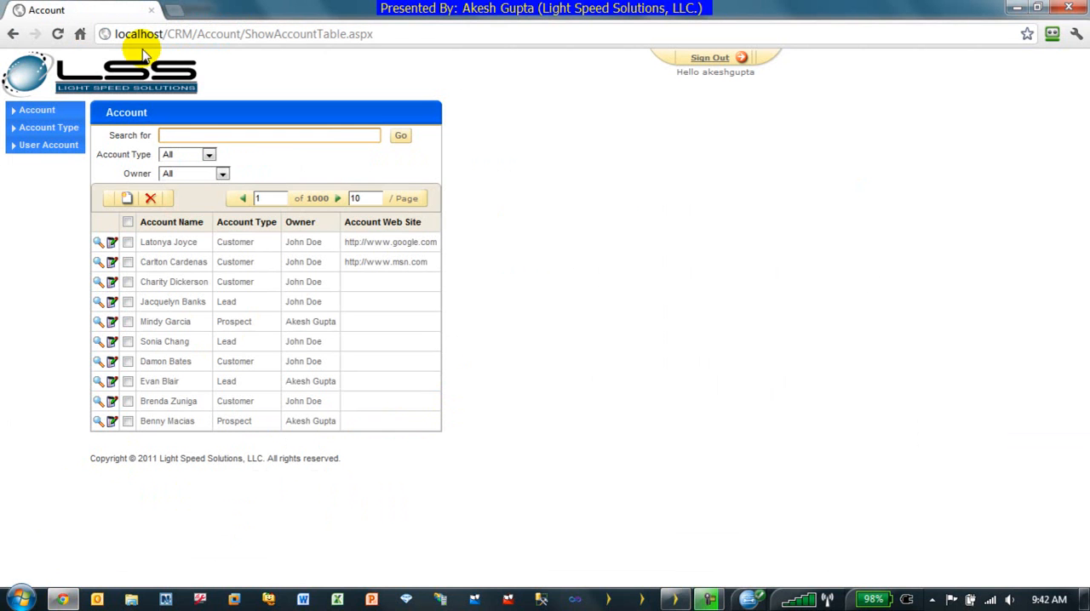
Sign back in to LSS CRM as akeshgupta and view the Account list's raw anchor markup
{"action": "left_click", "coordinate": [58, 34]}
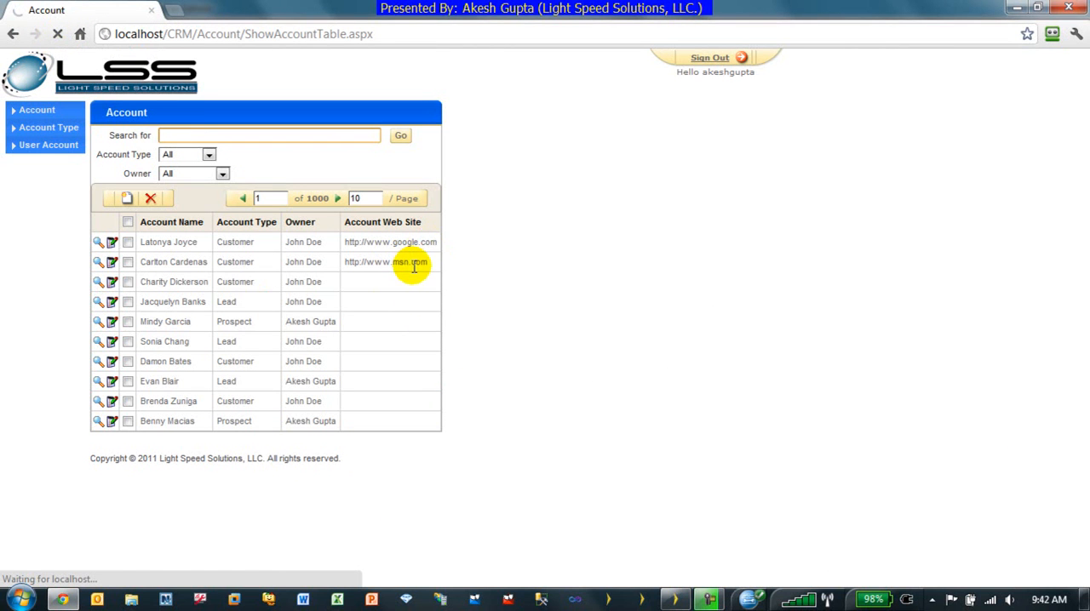
{"action": "left_click", "coordinate": [709, 58]}
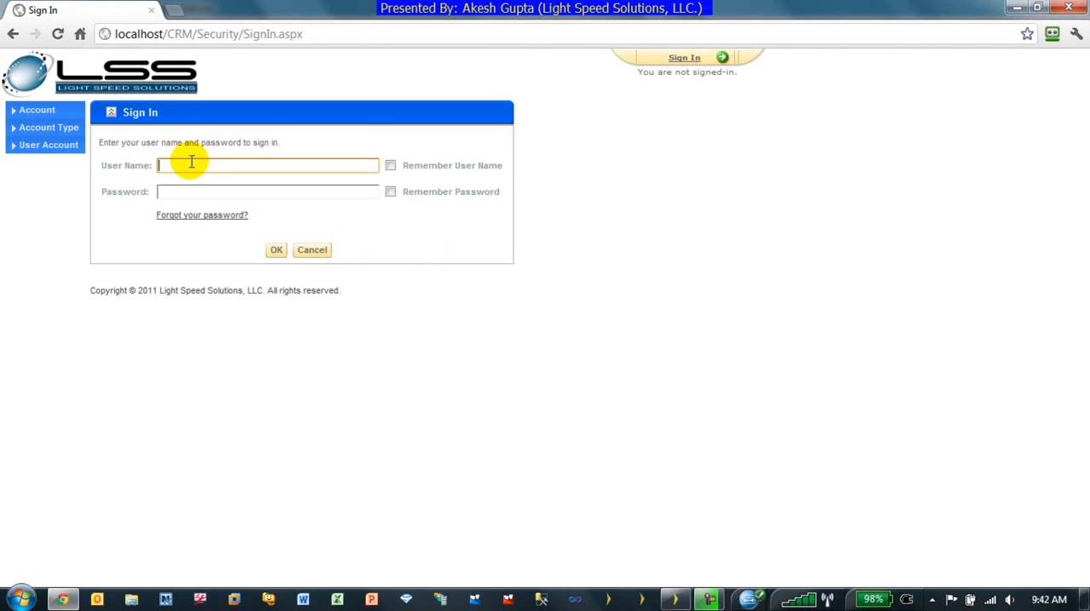
{"action": "type", "text": "akeshgupta"}
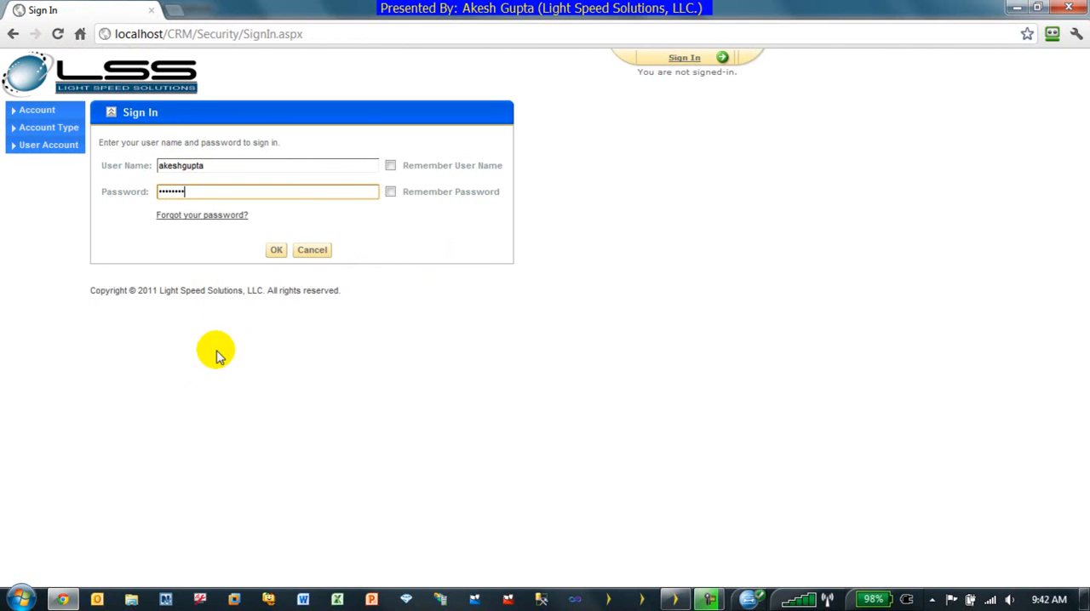
{"action": "left_click", "coordinate": [275, 248]}
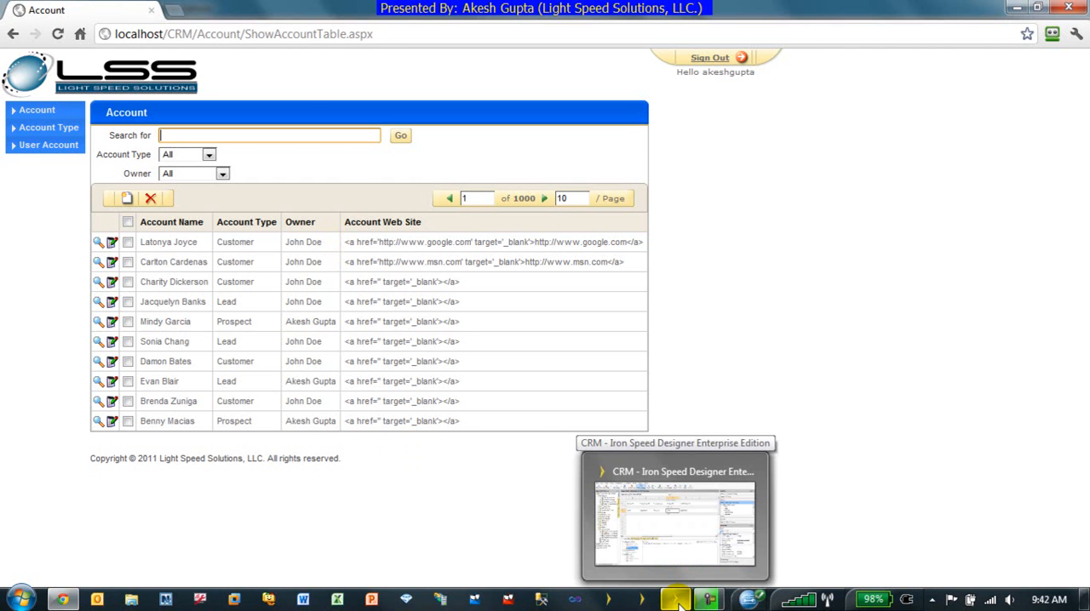
Review the AccountWebSite field's formula and properties on the account table page
{"action": "left_click", "coordinate": [674, 514]}
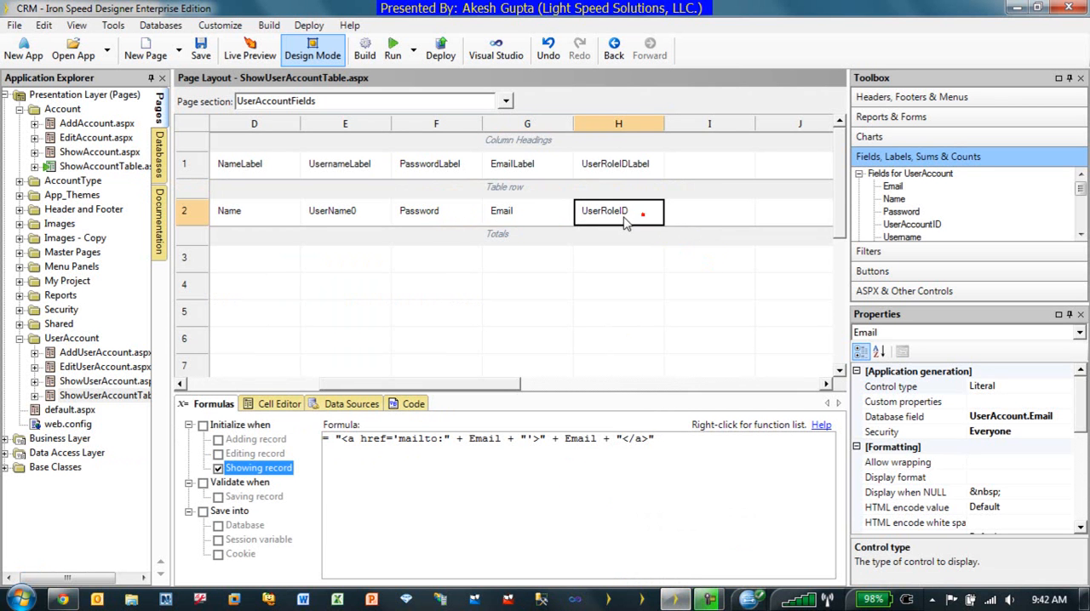
{"action": "left_click", "coordinate": [106, 167]}
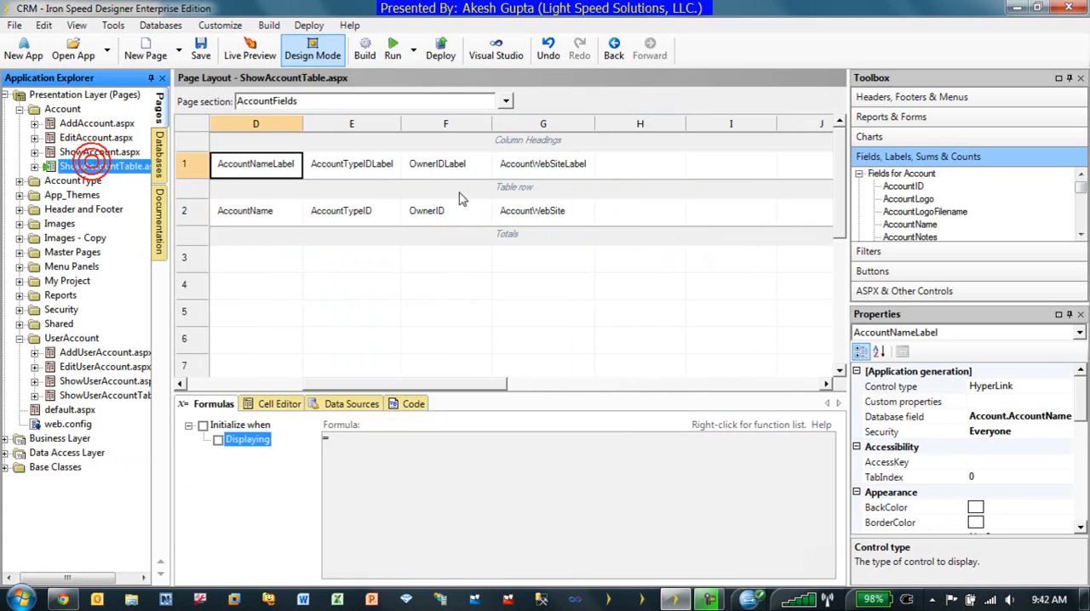
{"action": "left_click", "coordinate": [542, 211]}
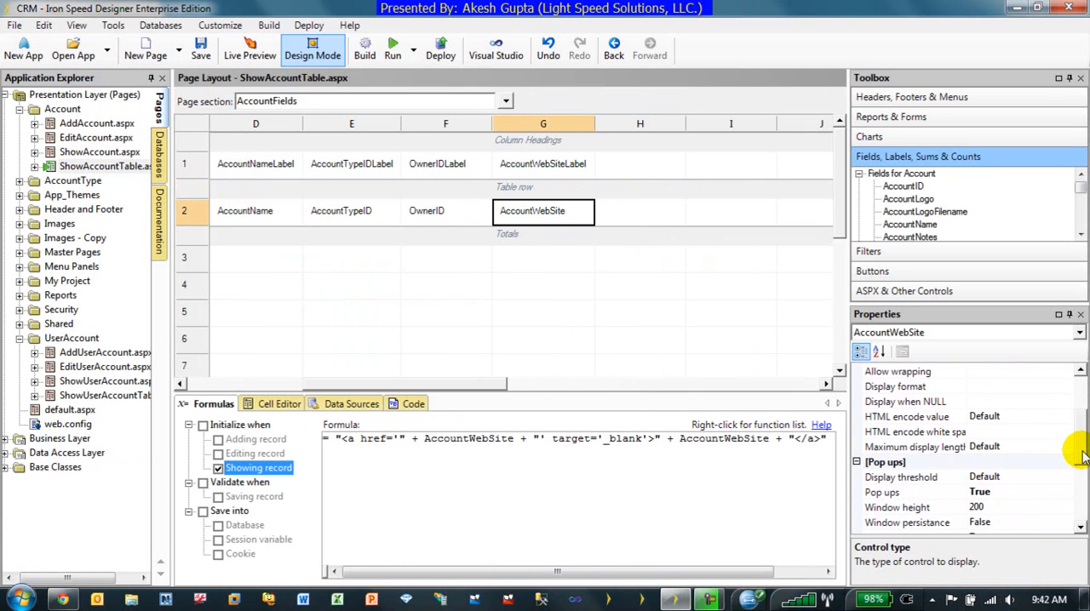
{"action": "left_click", "coordinate": [906, 417]}
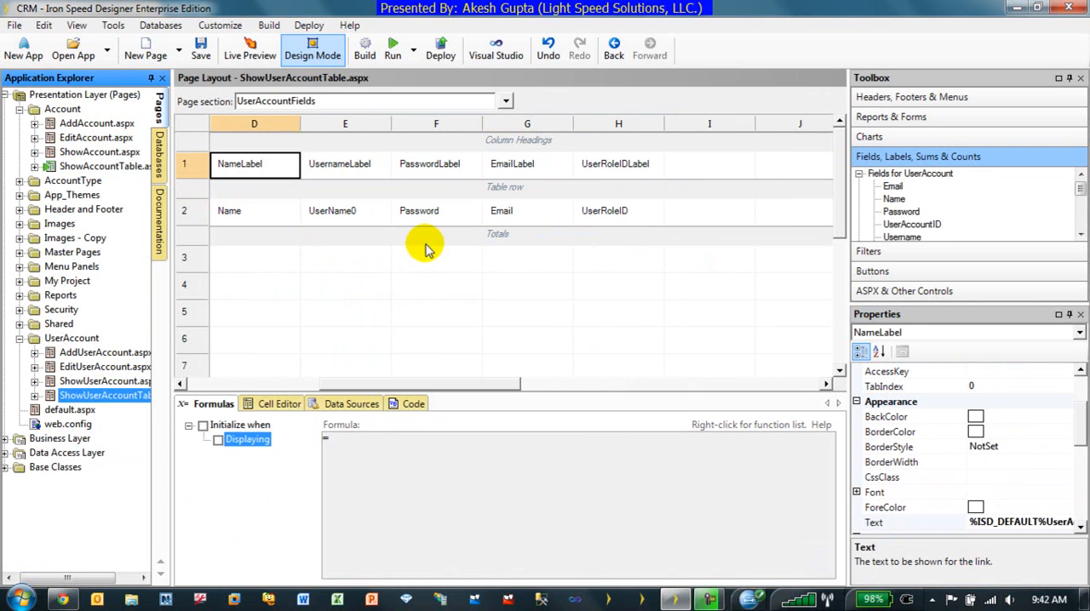
Set the Email field's HTML encode value to False and run the updated application
{"action": "left_click", "coordinate": [501, 212]}
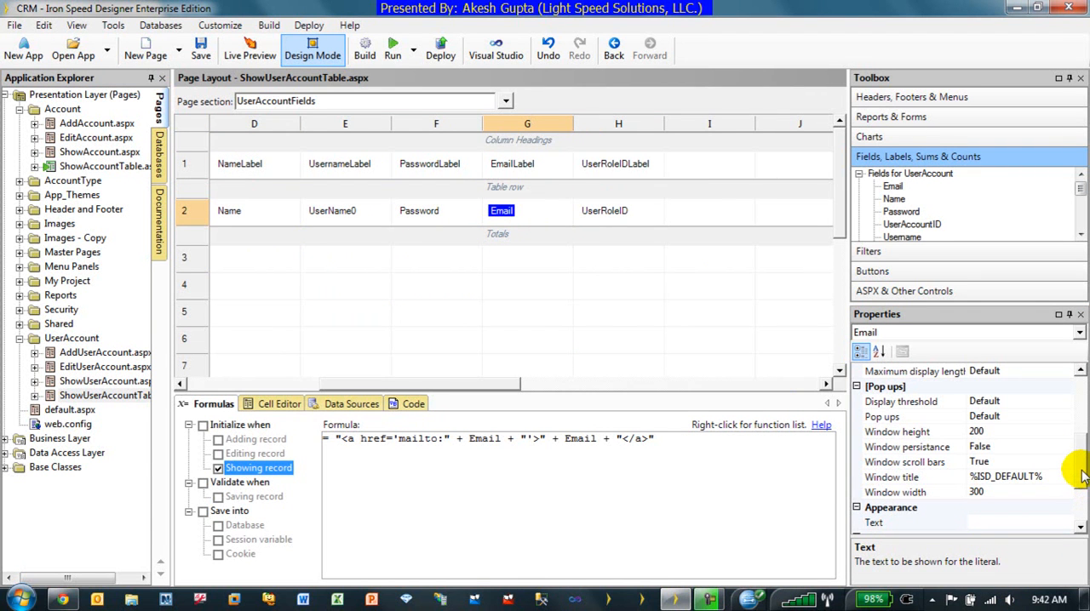
{"action": "scroll", "scroll_direction": "down", "scroll_amount": 3}
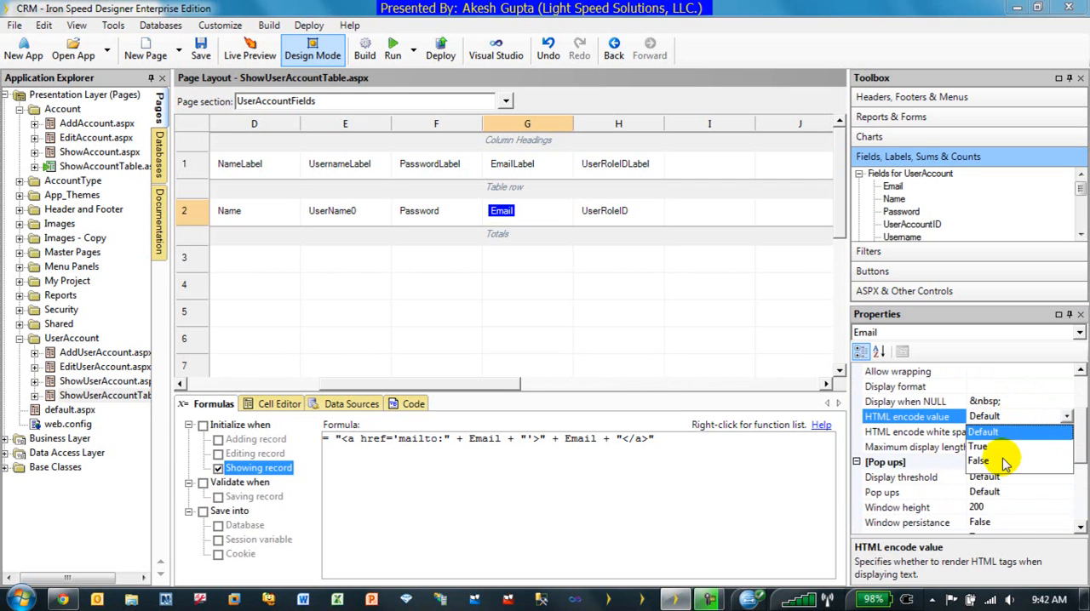
{"action": "left_click", "coordinate": [977, 460]}
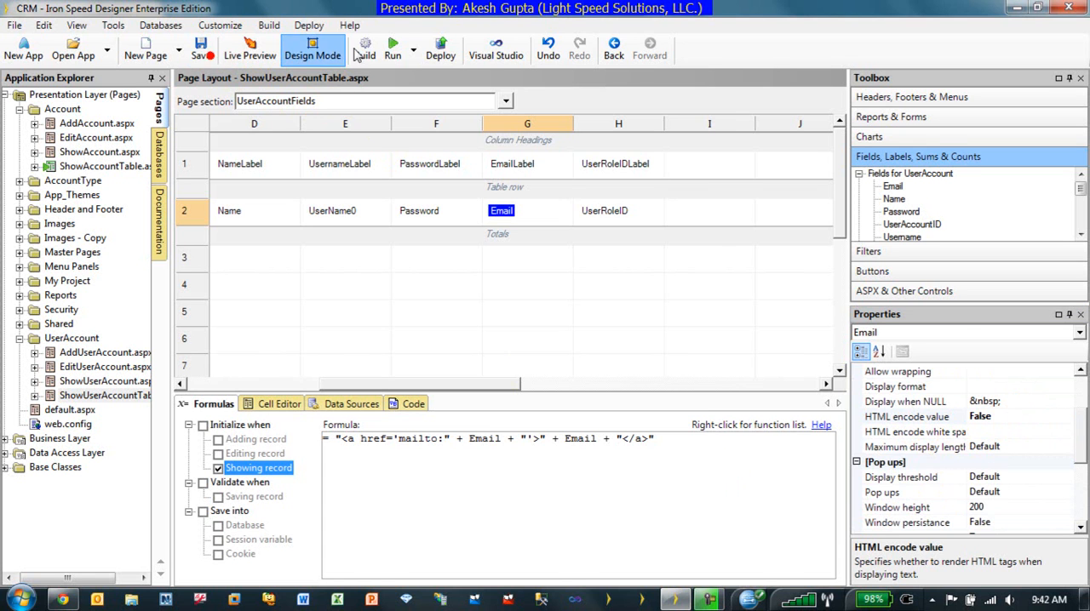
{"action": "left_click", "coordinate": [364, 48]}
{"action": "type", "text": "a"}
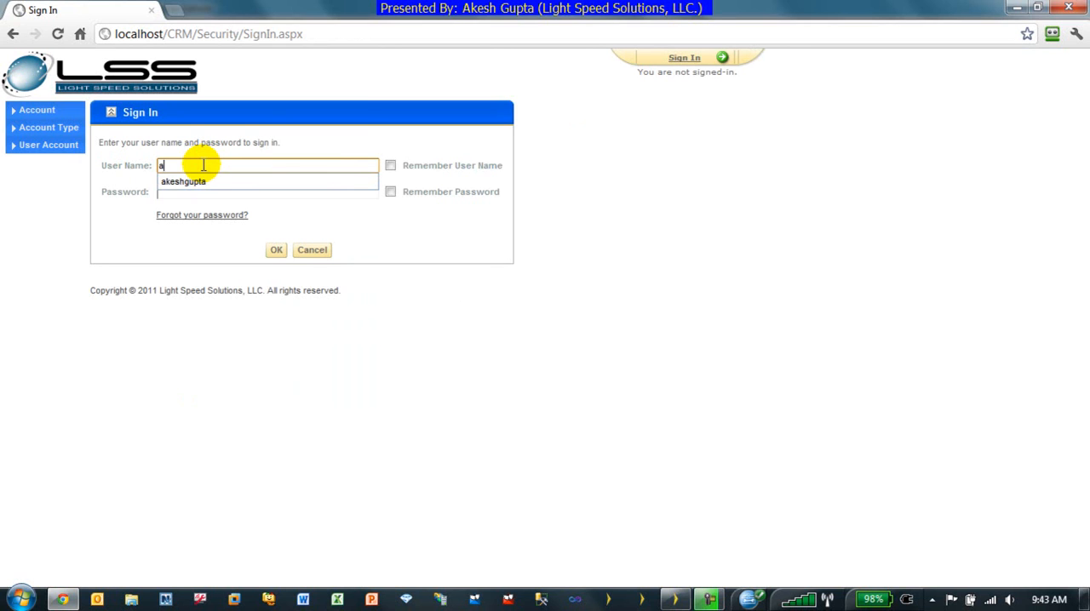
Sign in to the CRM, follow the first account's web site link, and return to the Account list
{"action": "left_click", "coordinate": [183, 180]}
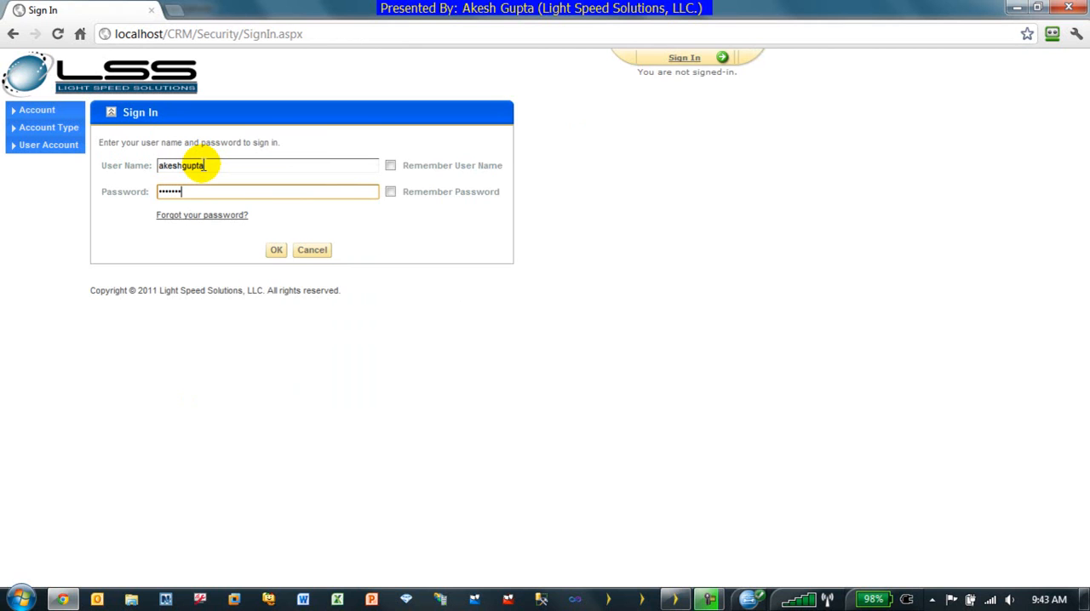
{"action": "left_click", "coordinate": [276, 248]}
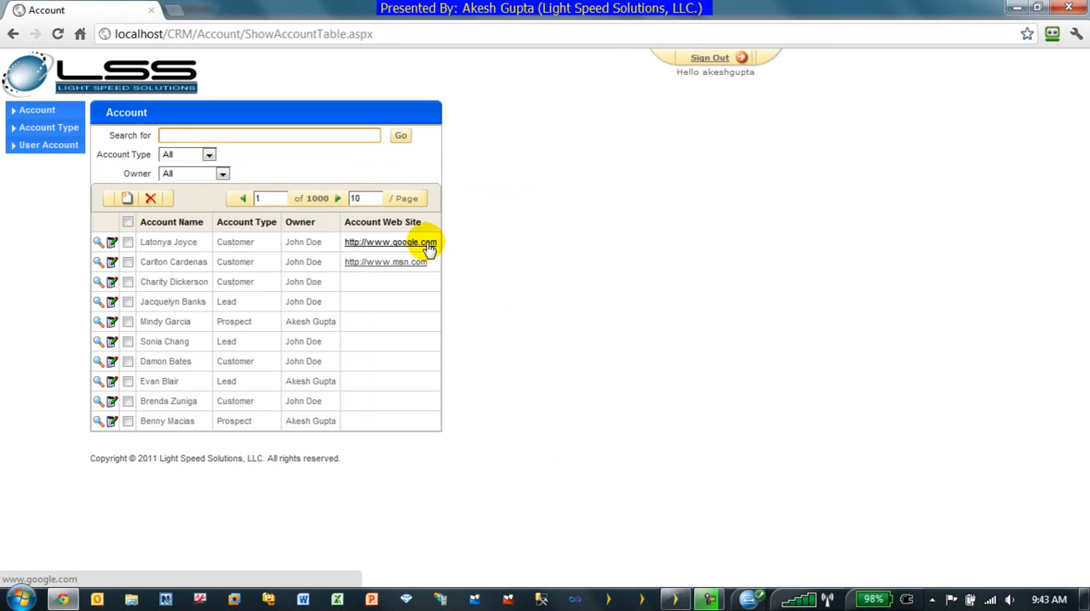
{"action": "left_click", "coordinate": [390, 242]}
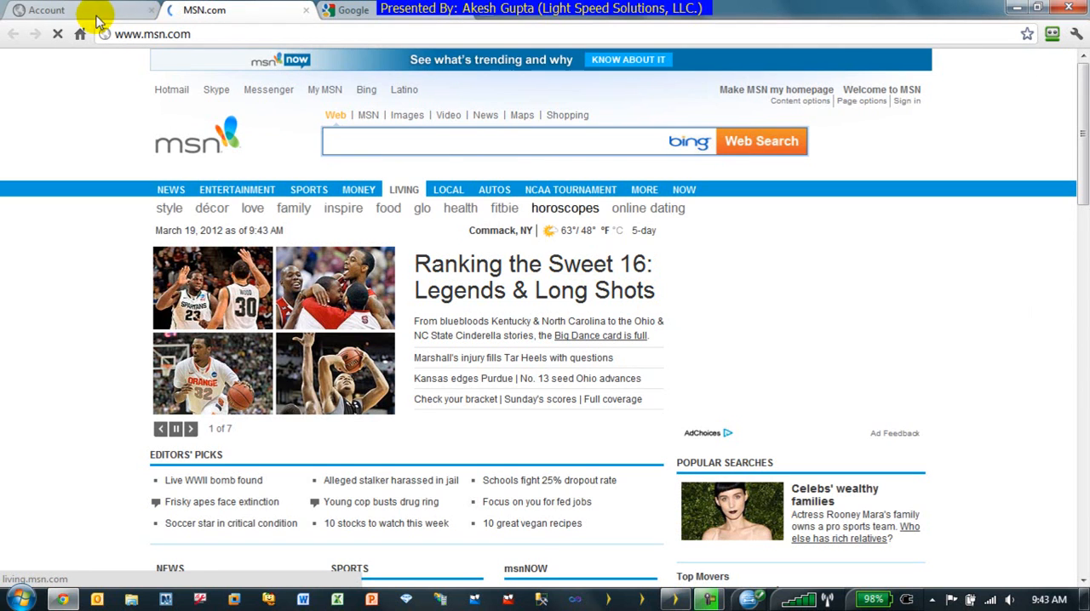
{"action": "left_click", "coordinate": [46, 10]}
{"action": "type", "text": "http://www."}
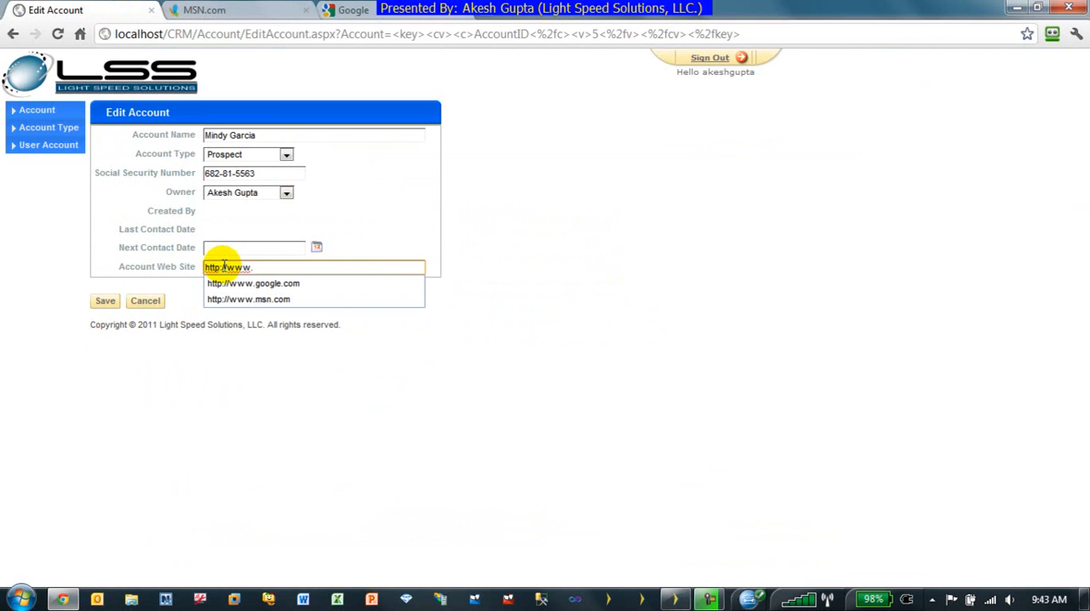
Set the account's web site to microsoft.com, follow the new link, then test a user's e-mail link
{"action": "type", "text": "microsoft.com"}
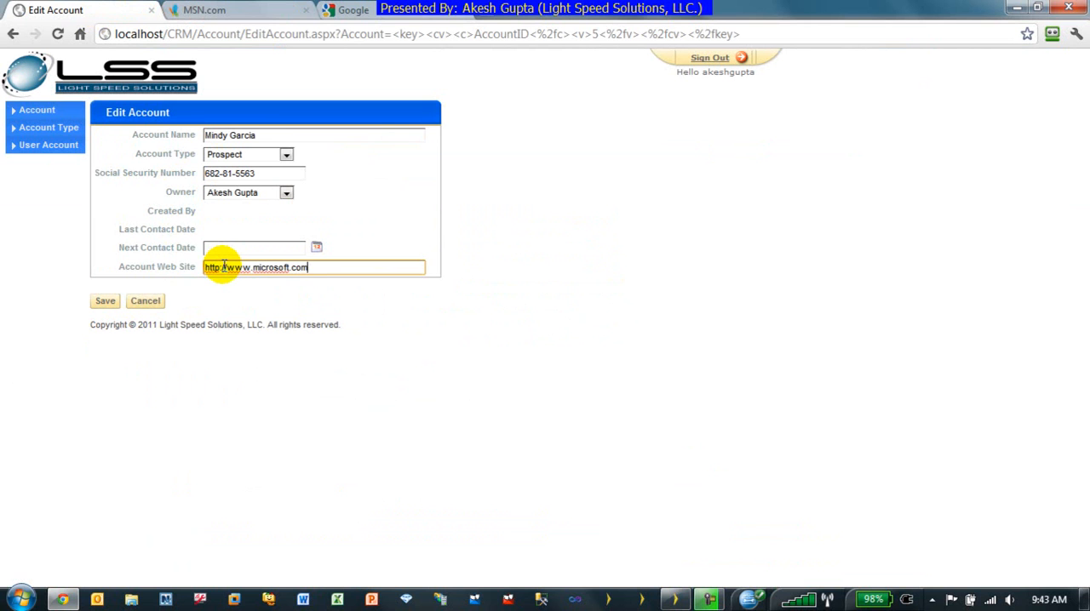
{"action": "left_click", "coordinate": [105, 299]}
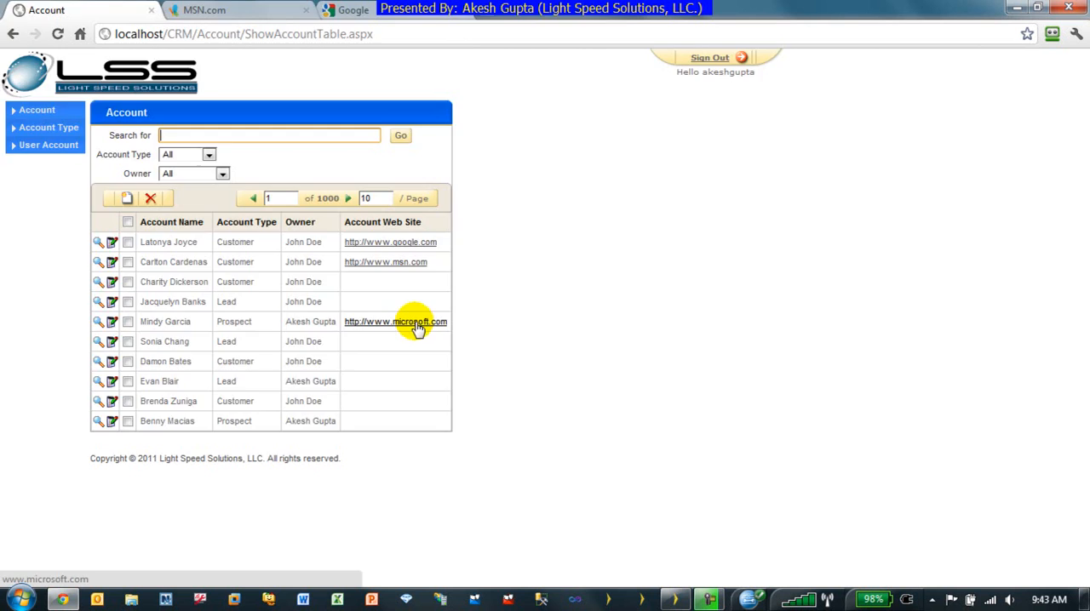
{"action": "left_click", "coordinate": [395, 321]}
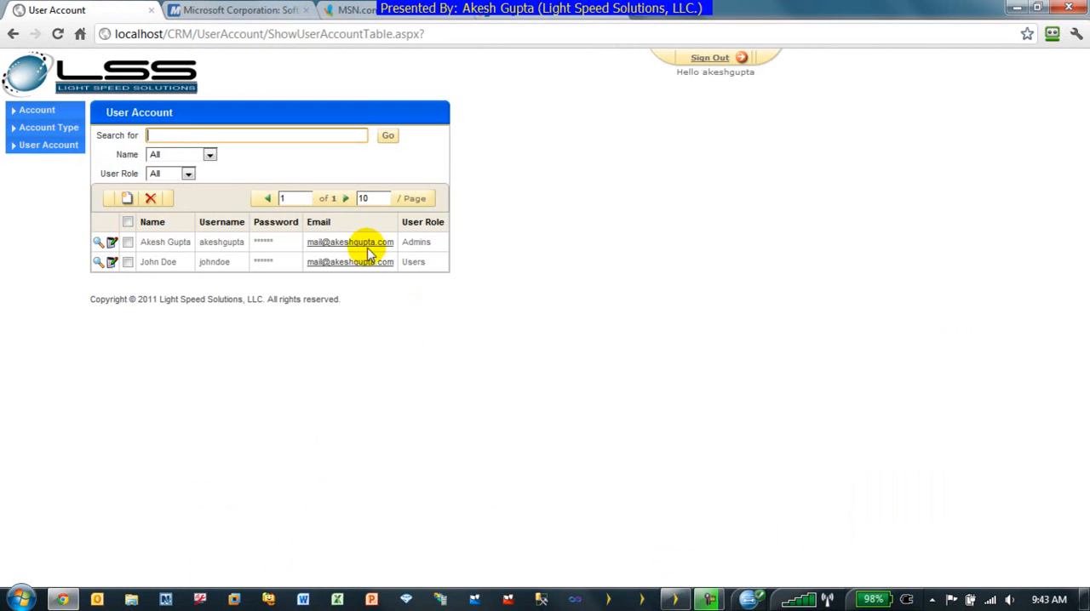
{"action": "left_click", "coordinate": [349, 242]}
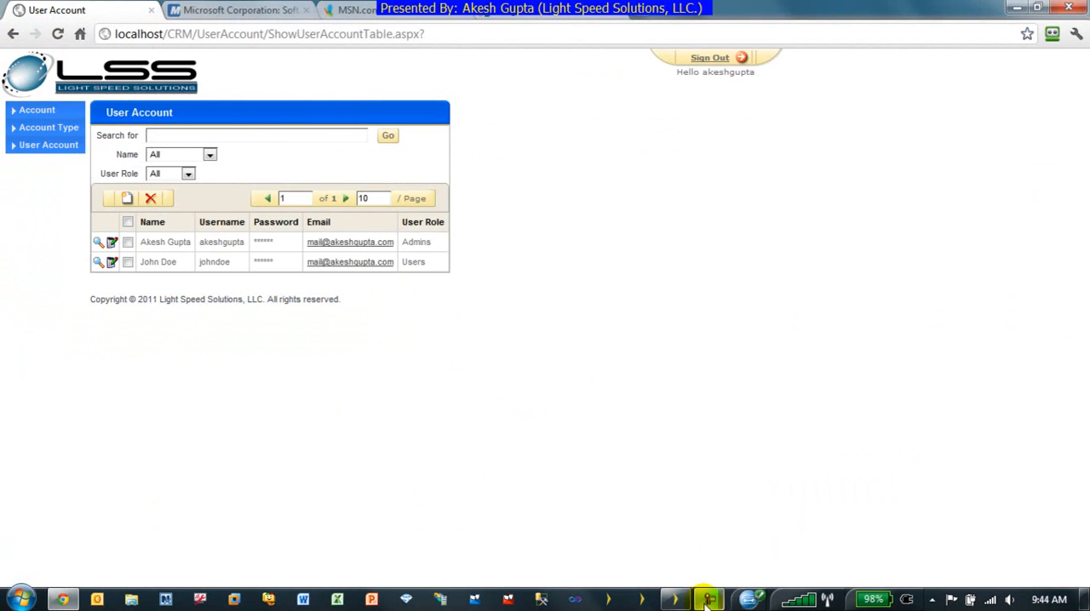
Return to Iron Speed Designer and select the AccountWebSite field on the account table page
{"action": "left_click", "coordinate": [708, 600]}
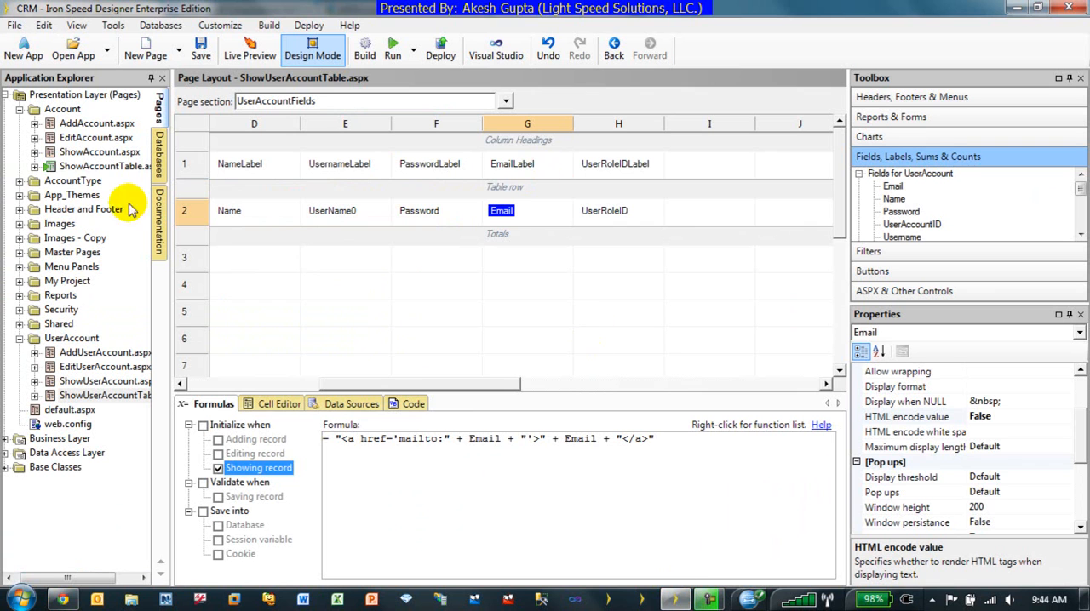
{"action": "left_click", "coordinate": [106, 167]}
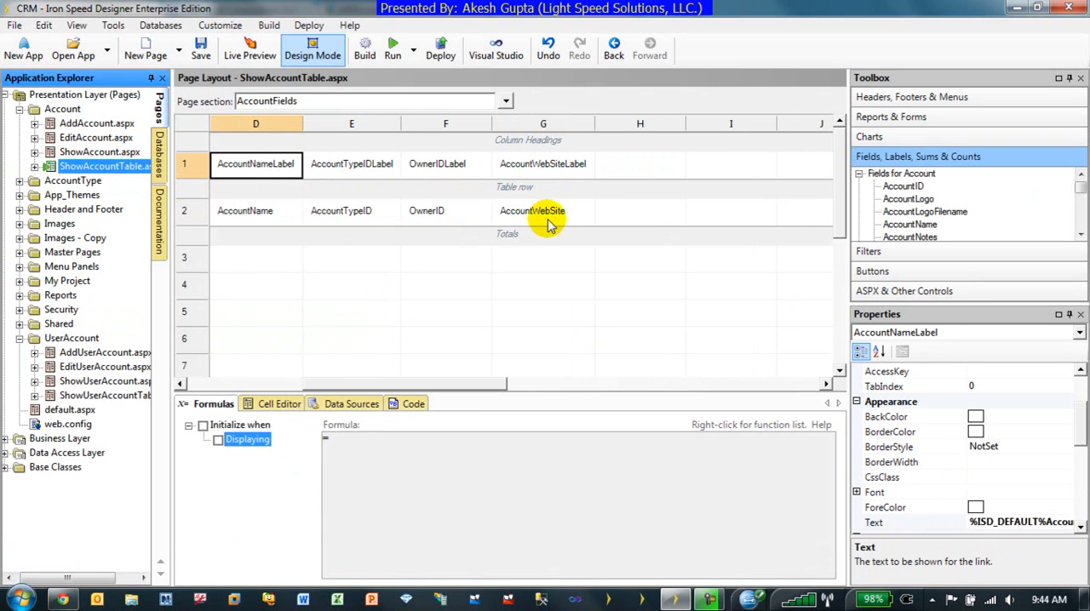
{"action": "left_click", "coordinate": [543, 211]}
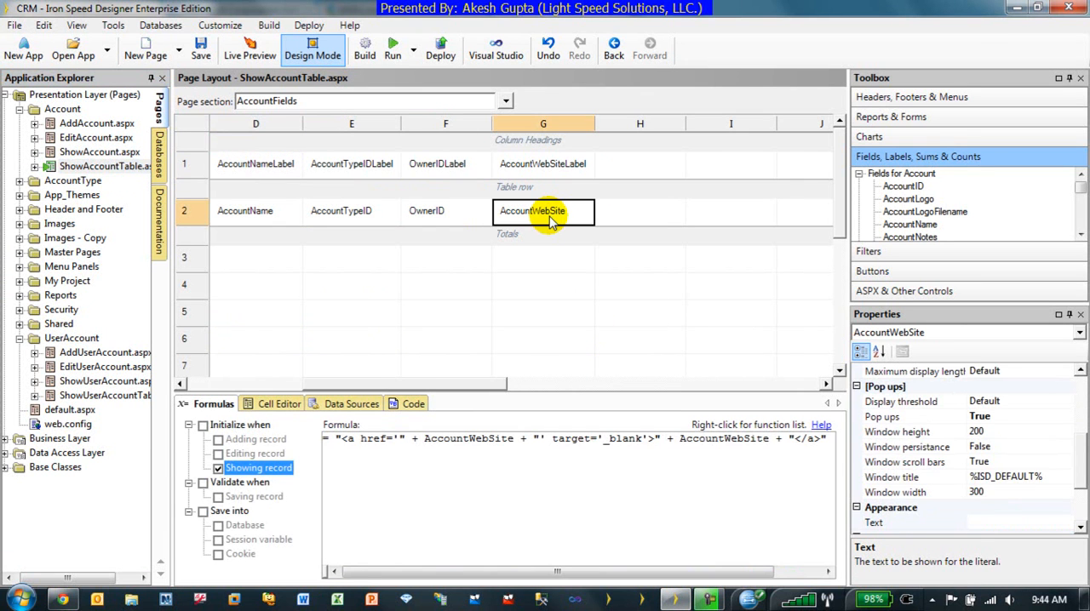
{"action": "left_click", "coordinate": [548, 214]}
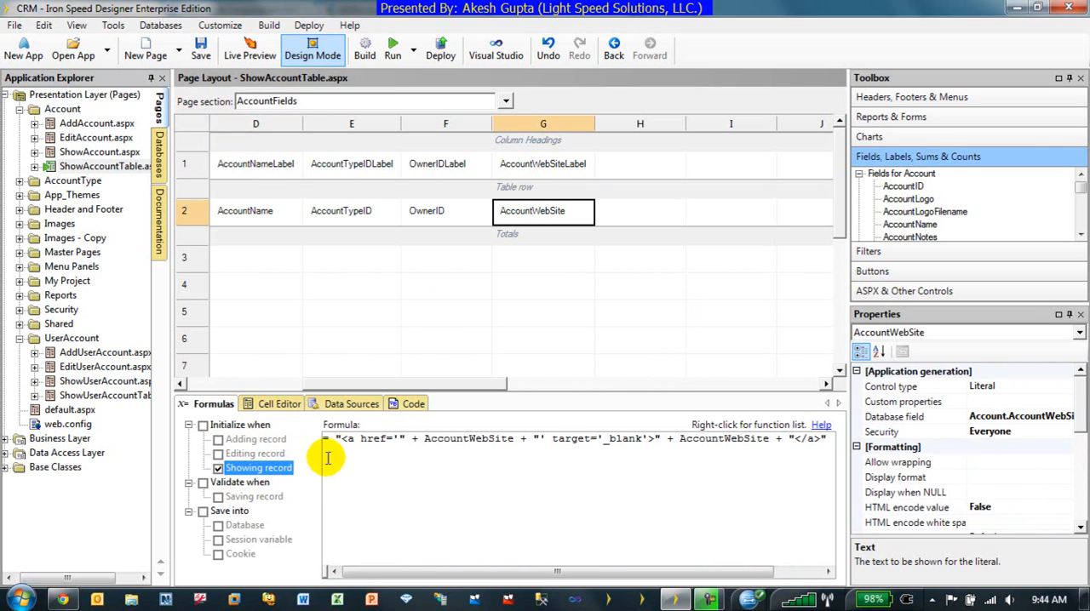
Review the whole web site link formula and its HTML encode value of False
{"action": "left_click_drag", "start_coordinate": [327, 439], "coordinate": [559, 439]}
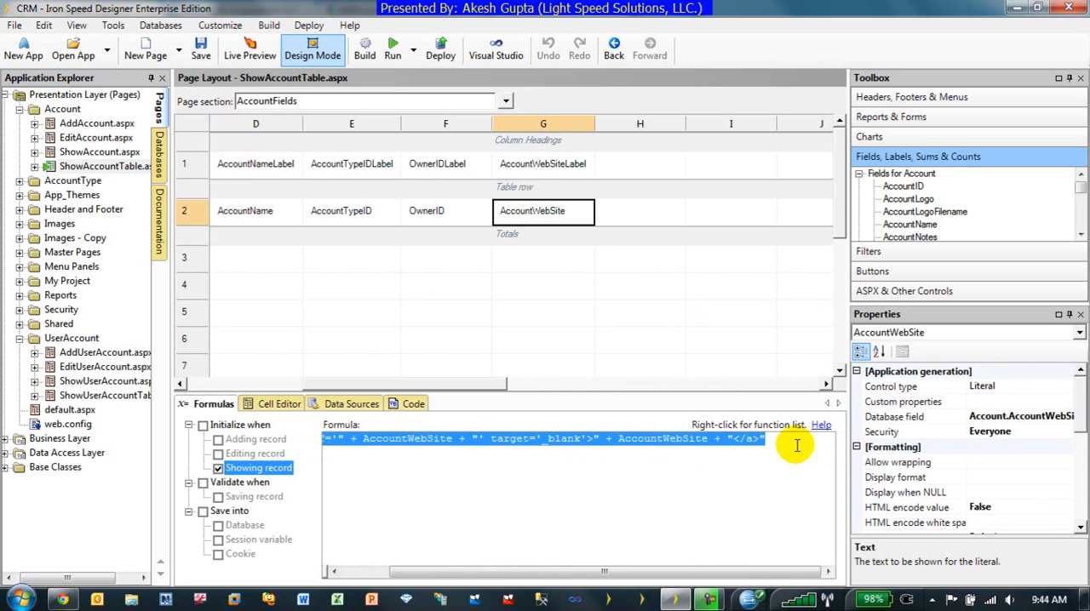
{"action": "left_click", "coordinate": [419, 439]}
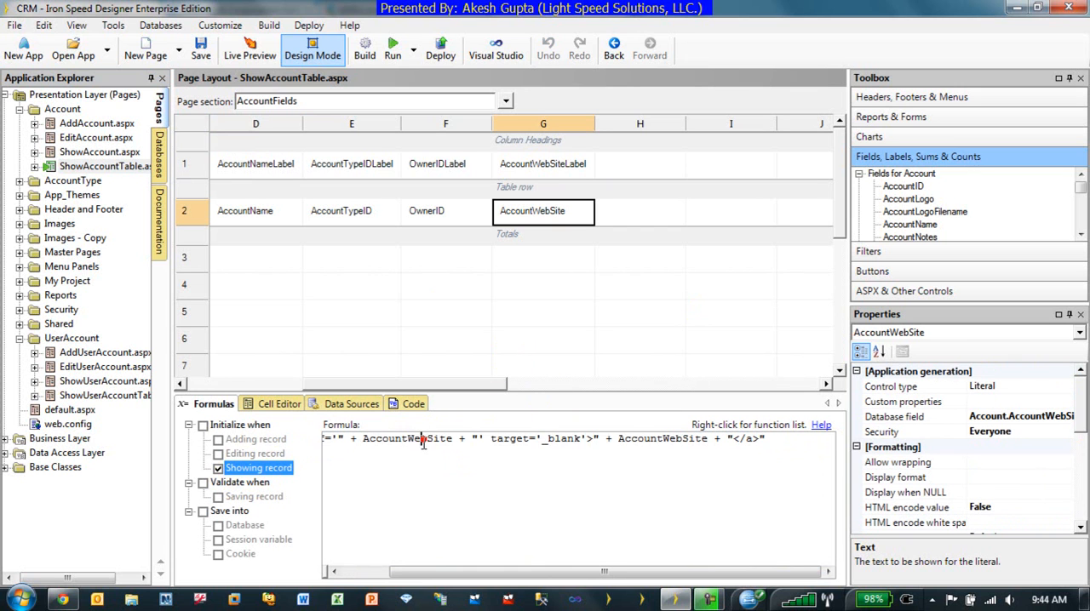
{"action": "mouse_move", "coordinate": [466, 409]}
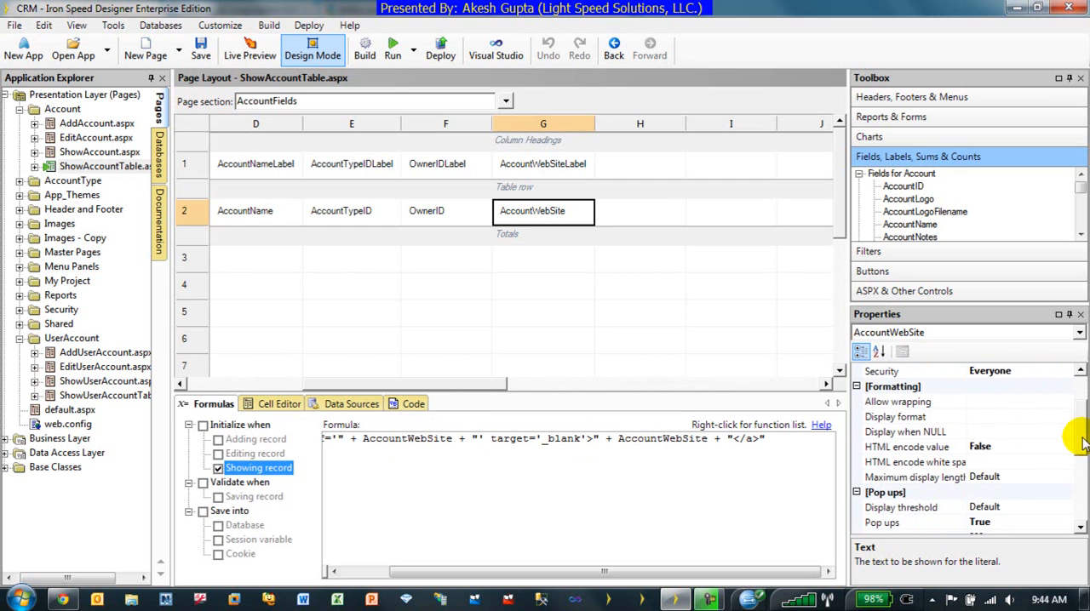
{"action": "left_click", "coordinate": [906, 446]}
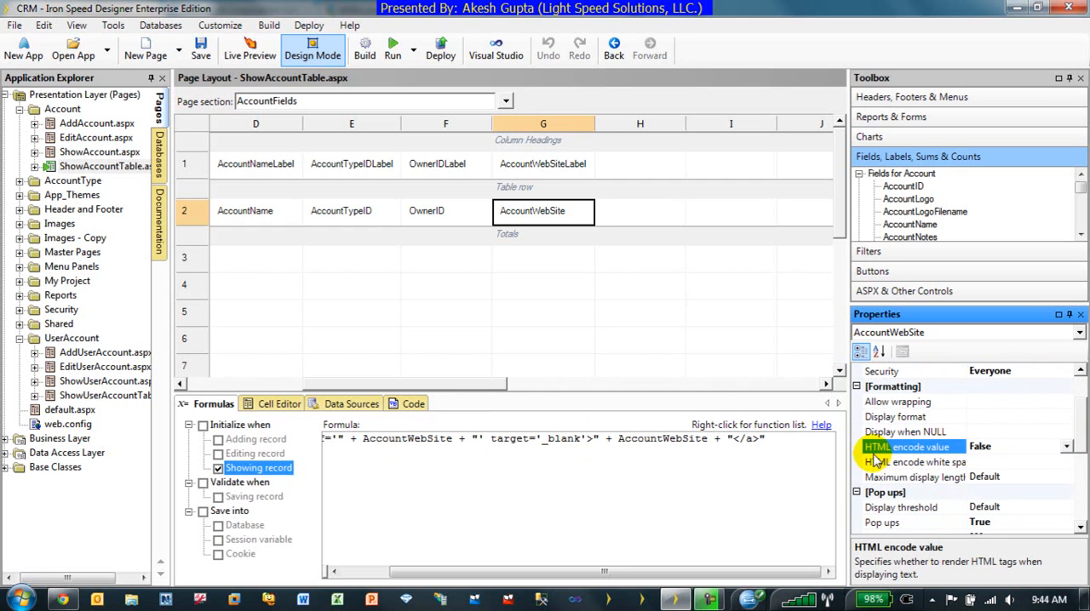